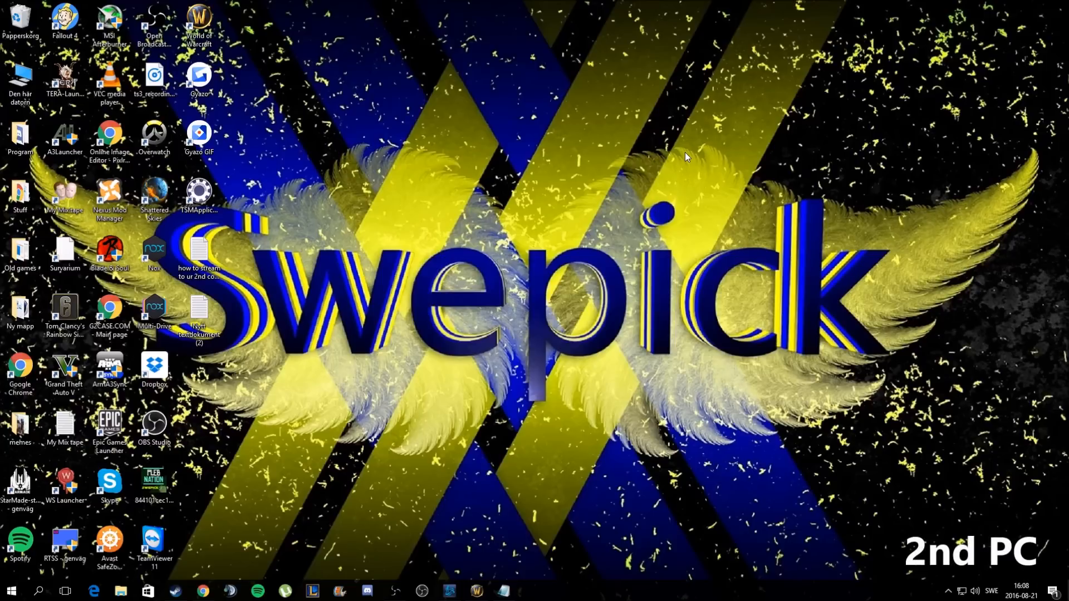
mouse_move(678, 159)
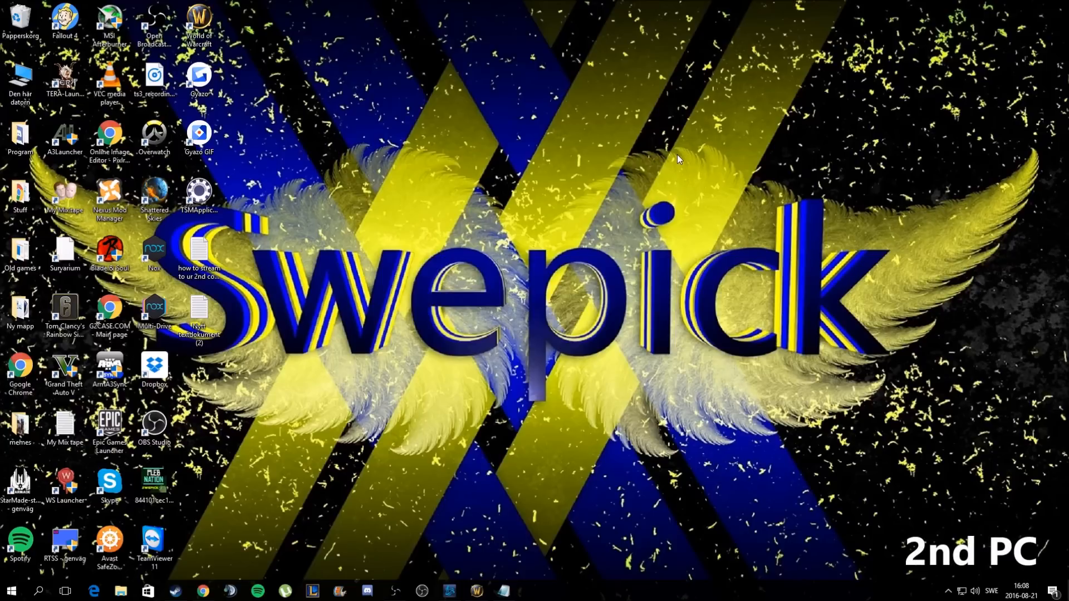
Step: Search the Start menu for cmd so Kommandotolken appears as best match
left_click(10, 590)
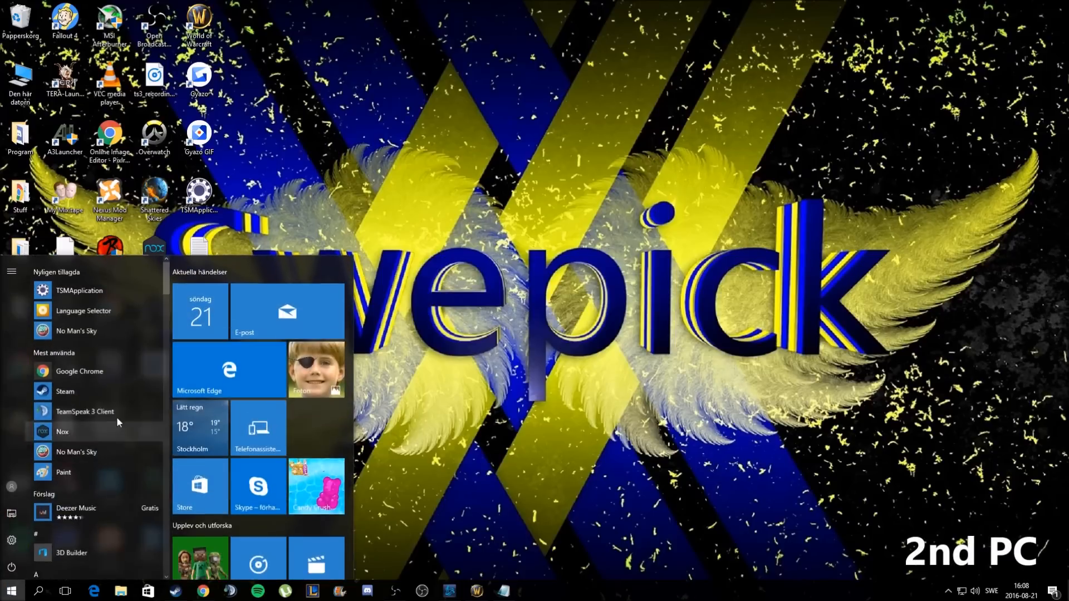
type("cmd")
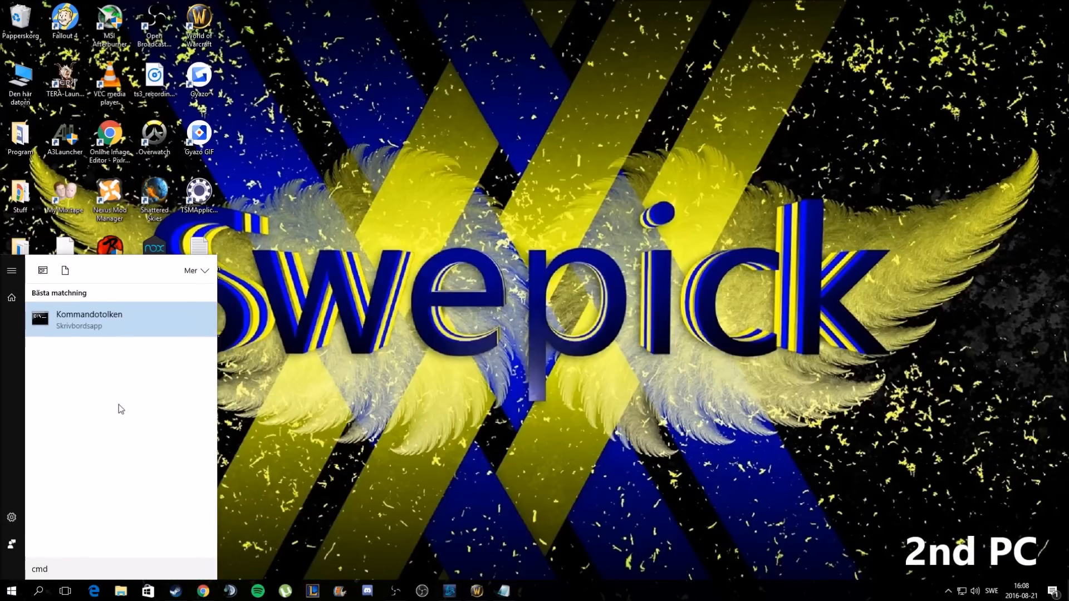
Step: Run ipconfig in Command Prompt to read the IPv4 address and gateway 192.168.0.1, then close it
left_click(89, 320)
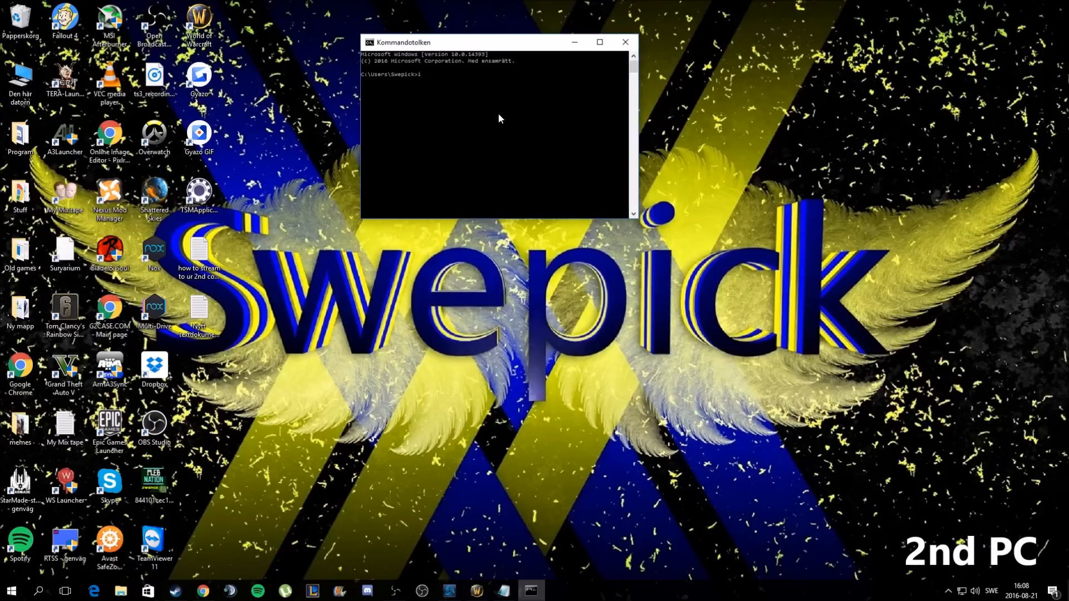
type("pconfig")
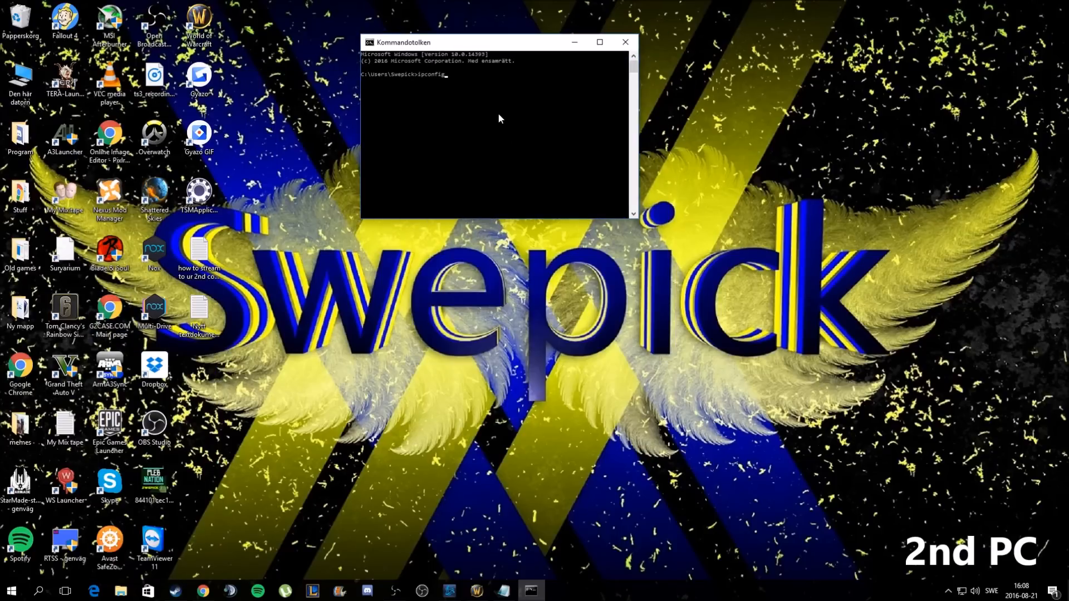
key("Return")
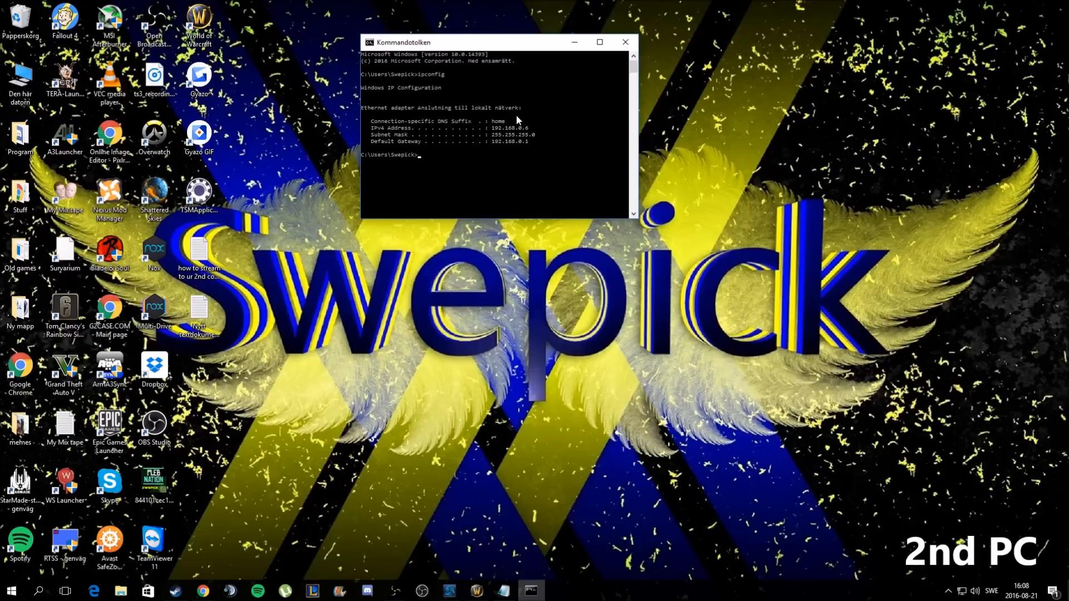
mouse_move(501, 143)
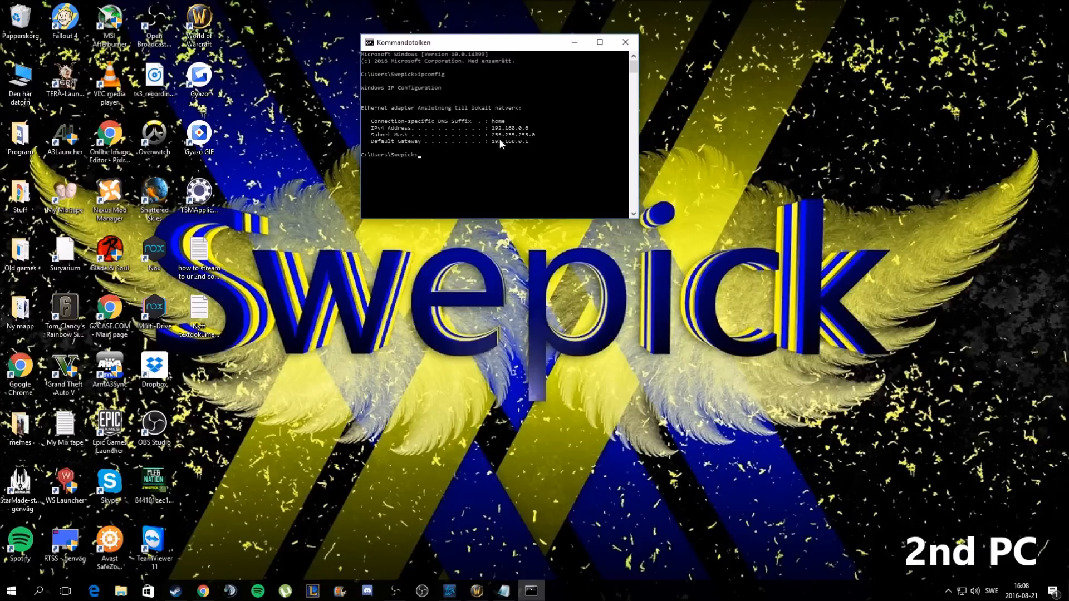
mouse_move(374, 131)
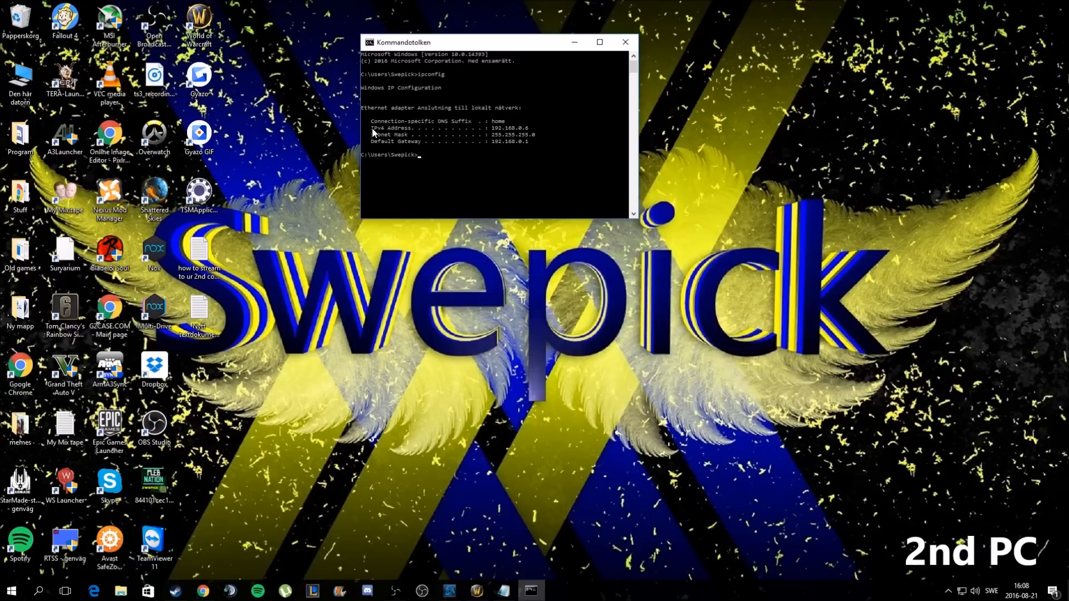
mouse_move(397, 136)
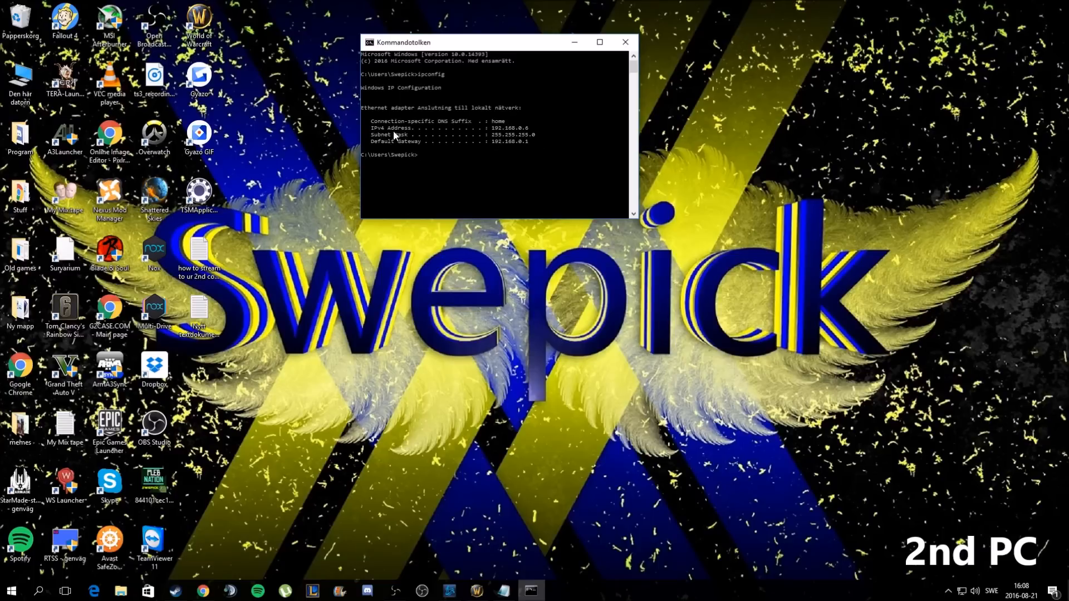
mouse_move(504, 152)
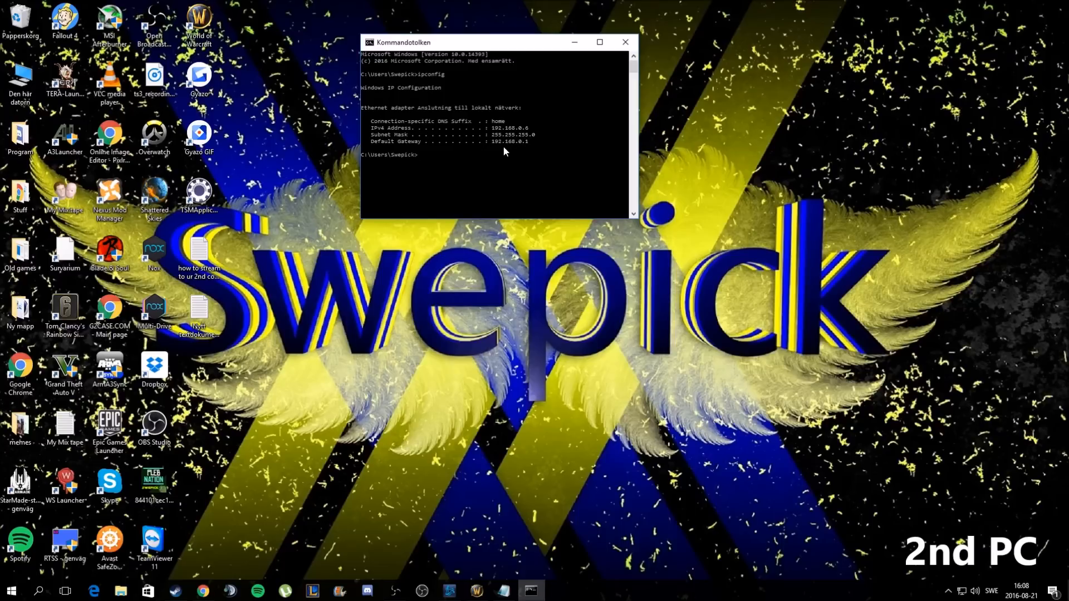
mouse_move(703, 93)
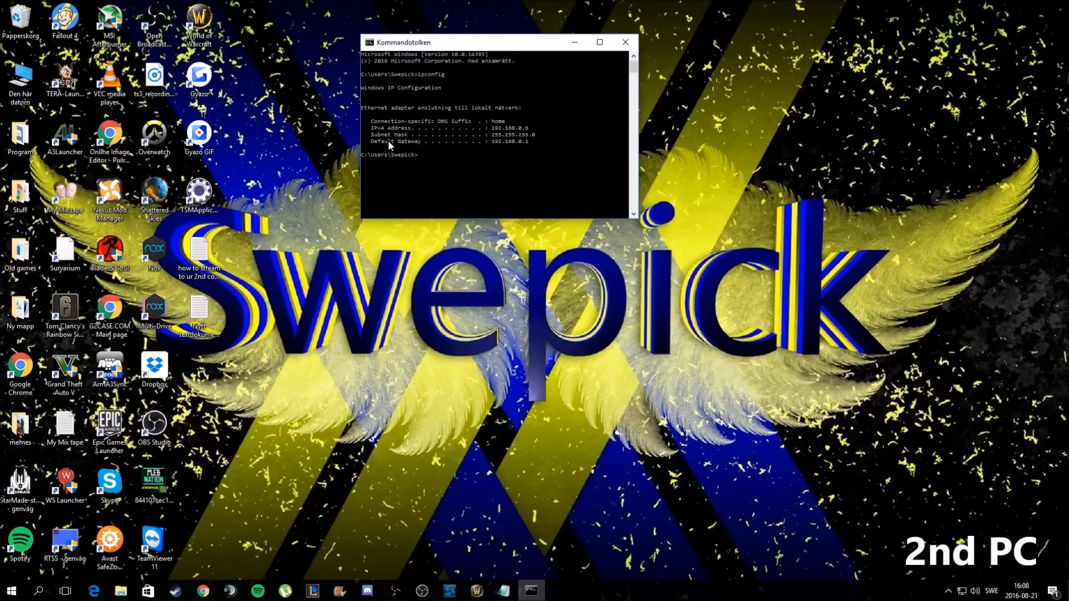
mouse_move(495, 168)
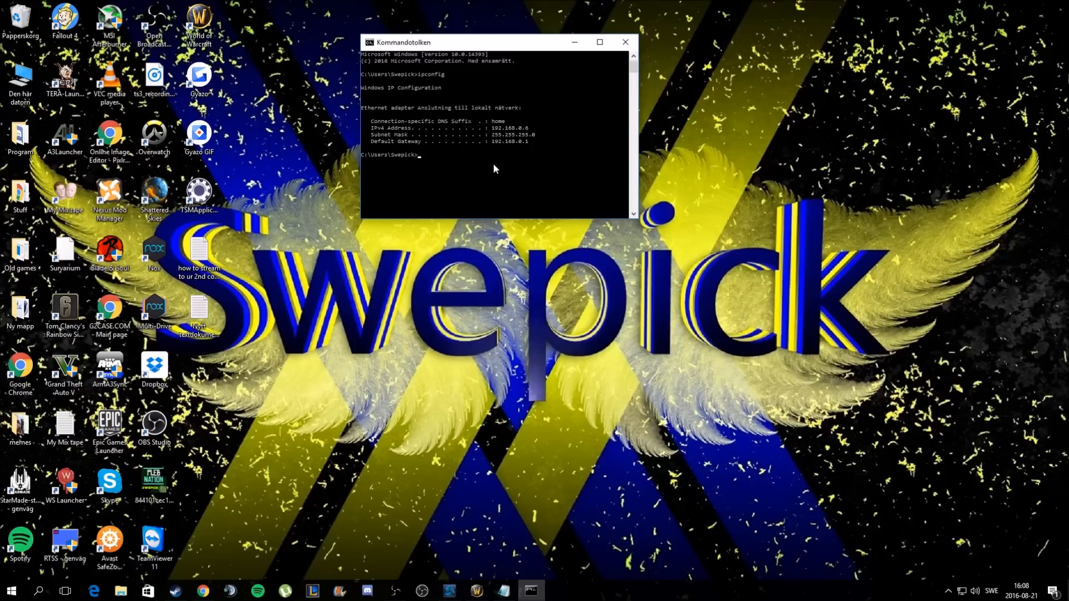
left_click(623, 41)
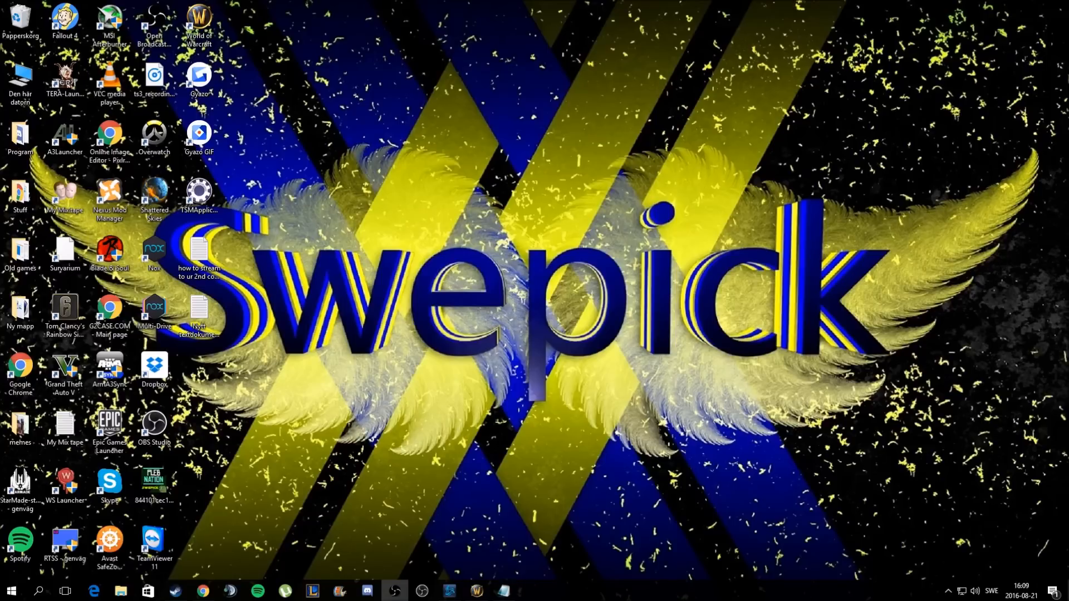
Step: Launch the browser to reach the router interface at 192.168.0.1
left_click(202, 591)
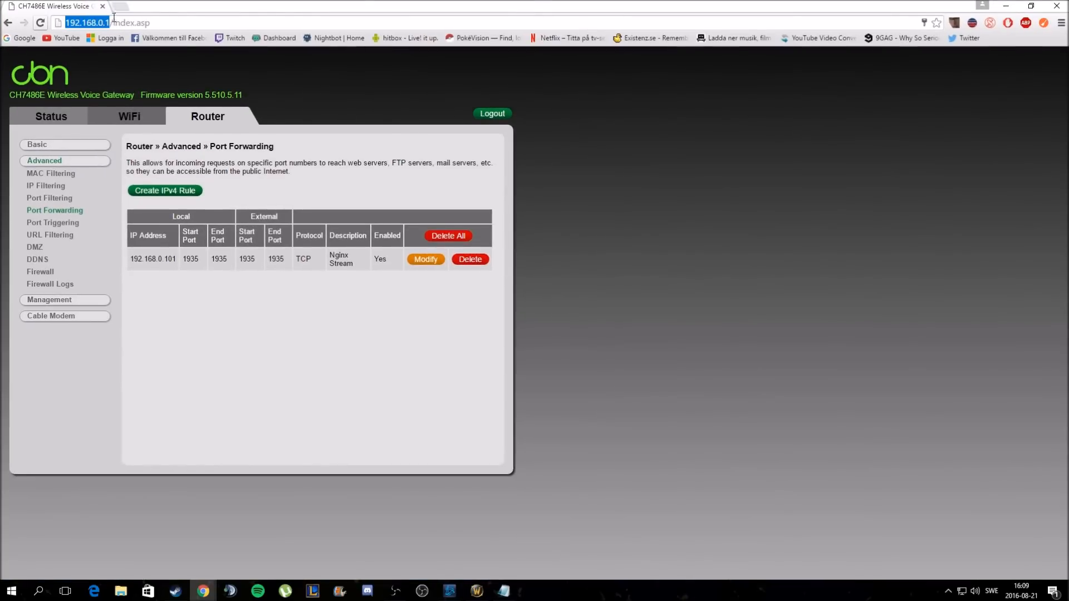
mouse_move(266, 163)
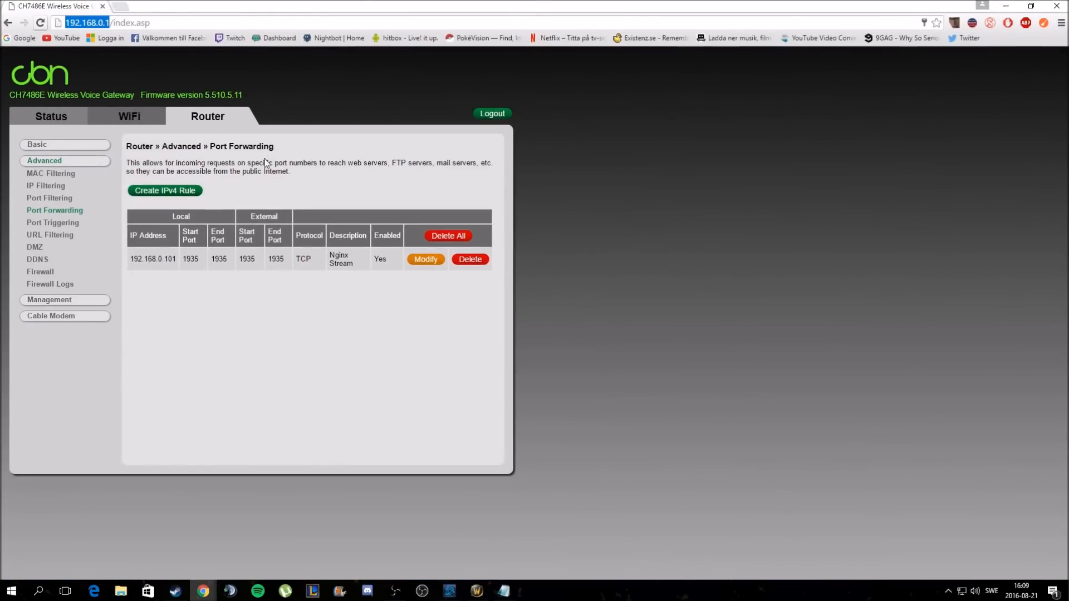
mouse_move(569, 235)
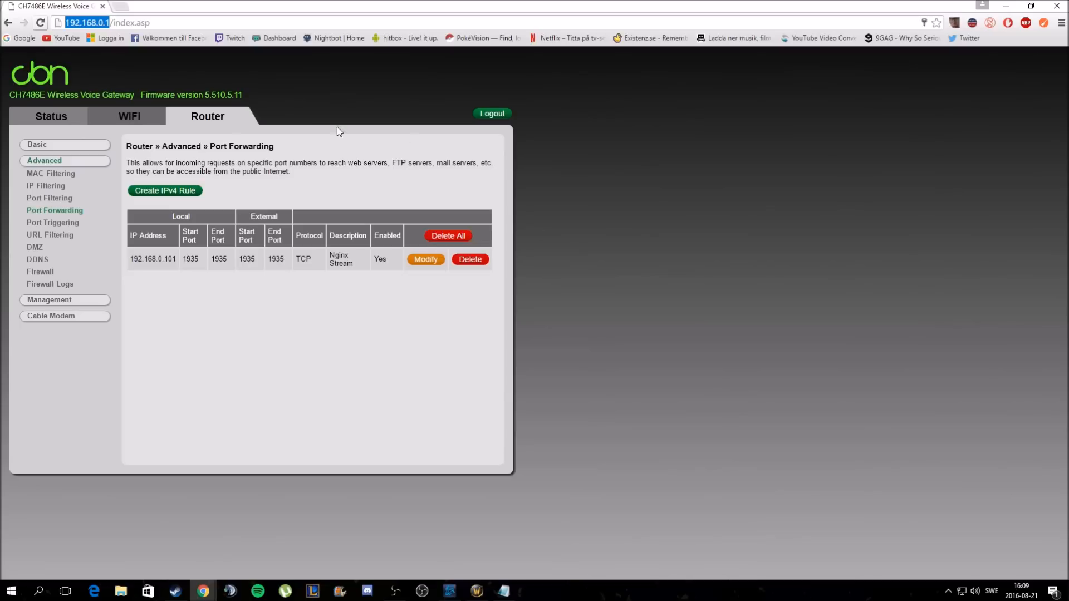
mouse_move(61, 163)
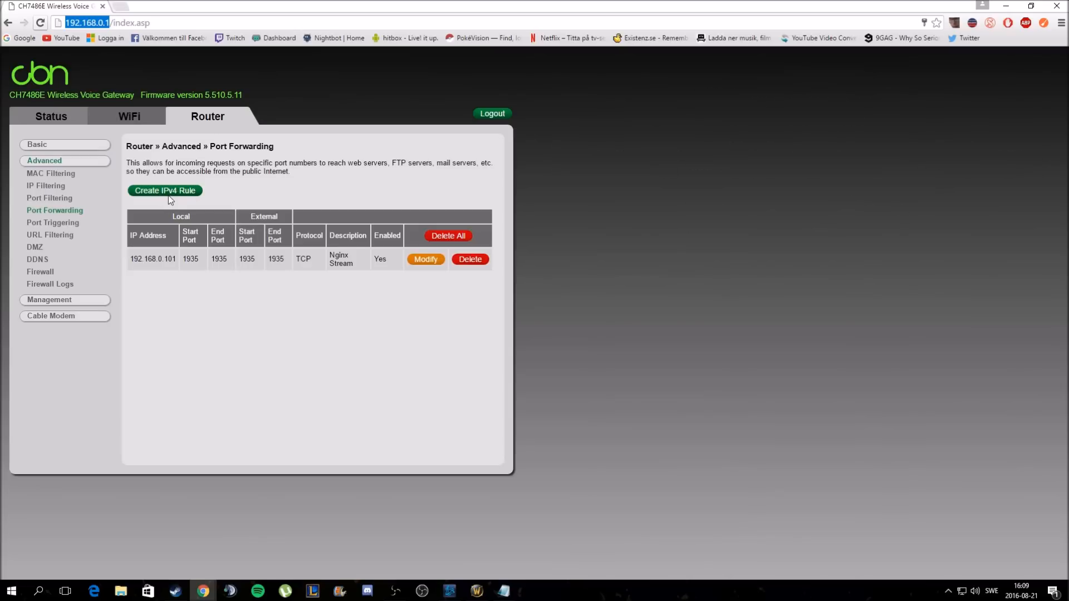
Step: Create an IPv4 rule forwarding TCP port 1935 to 192.168.0.101 described Nginx Stream
left_click(424, 260)
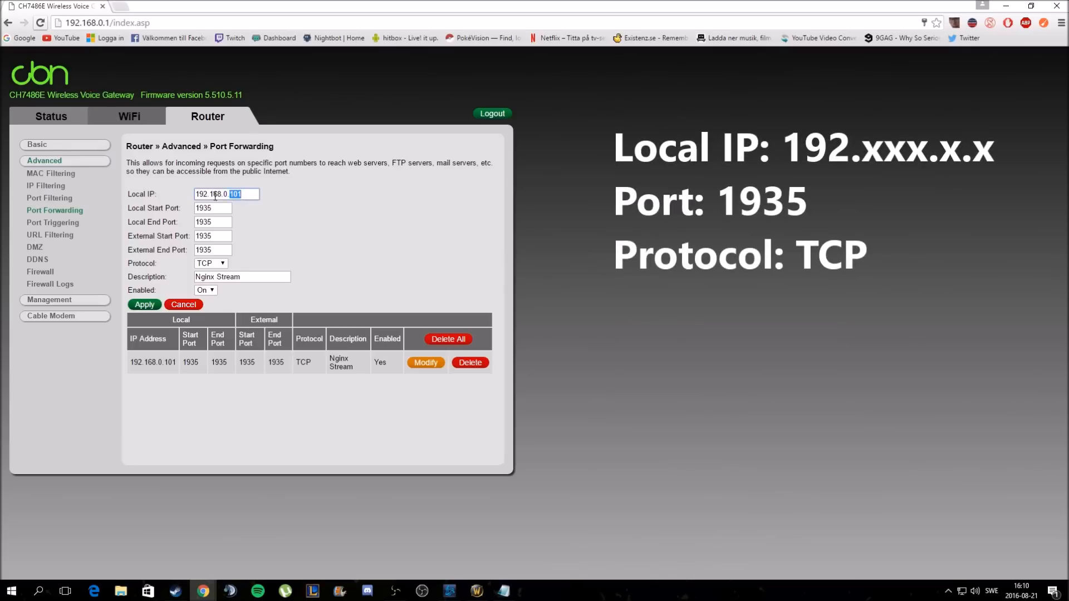
triple_click(226, 194)
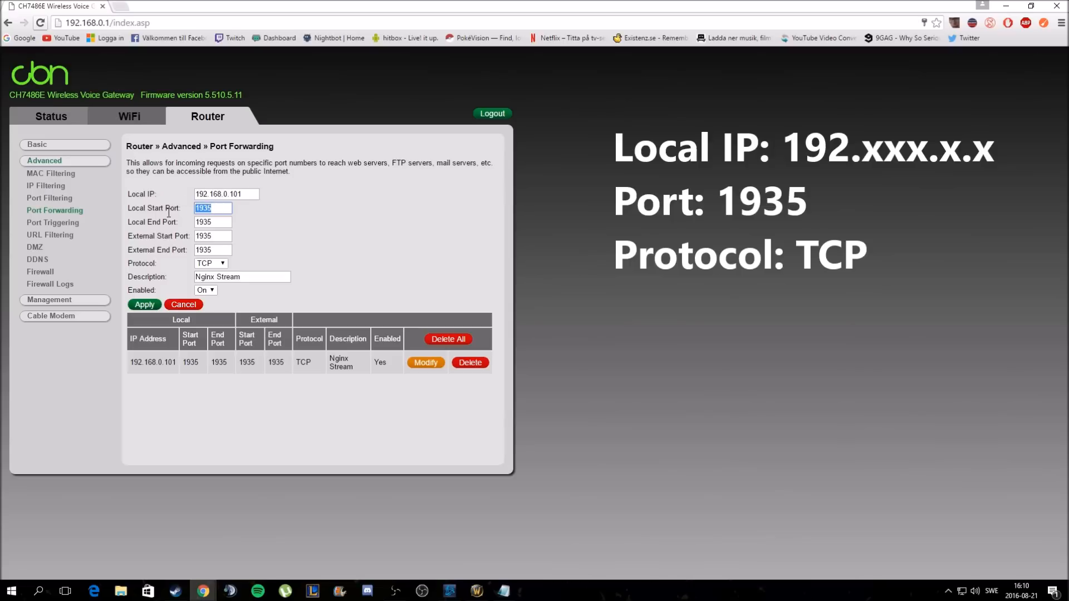
mouse_move(267, 230)
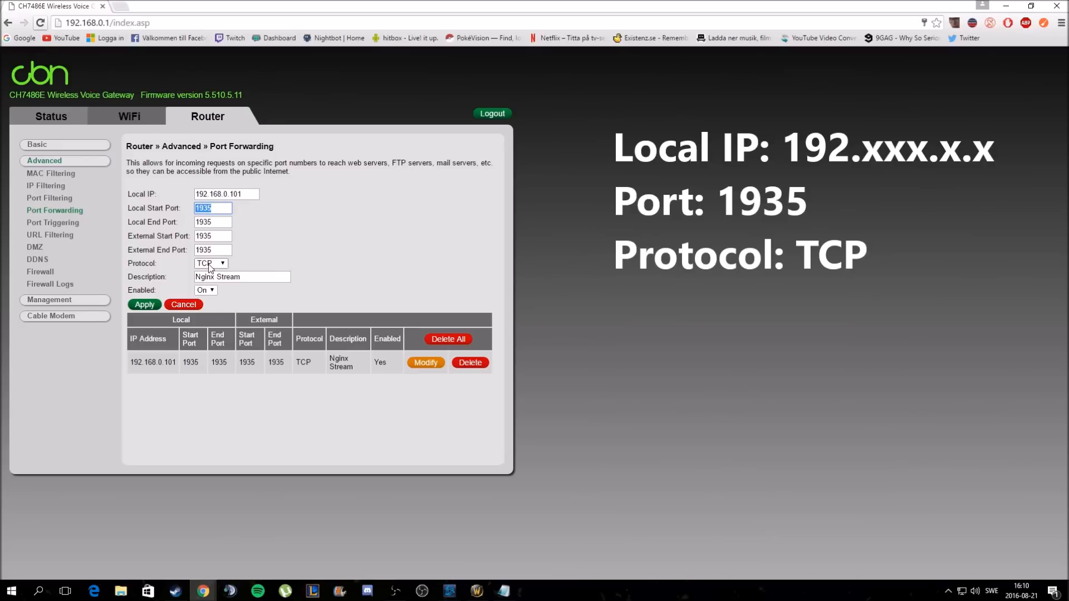
triple_click(241, 276)
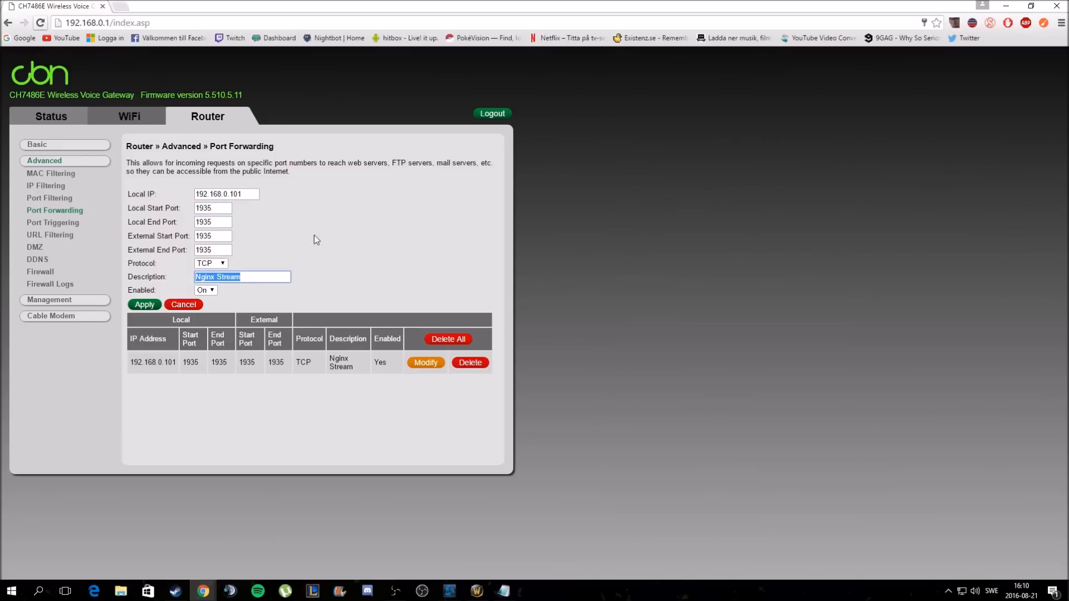
left_click(182, 304)
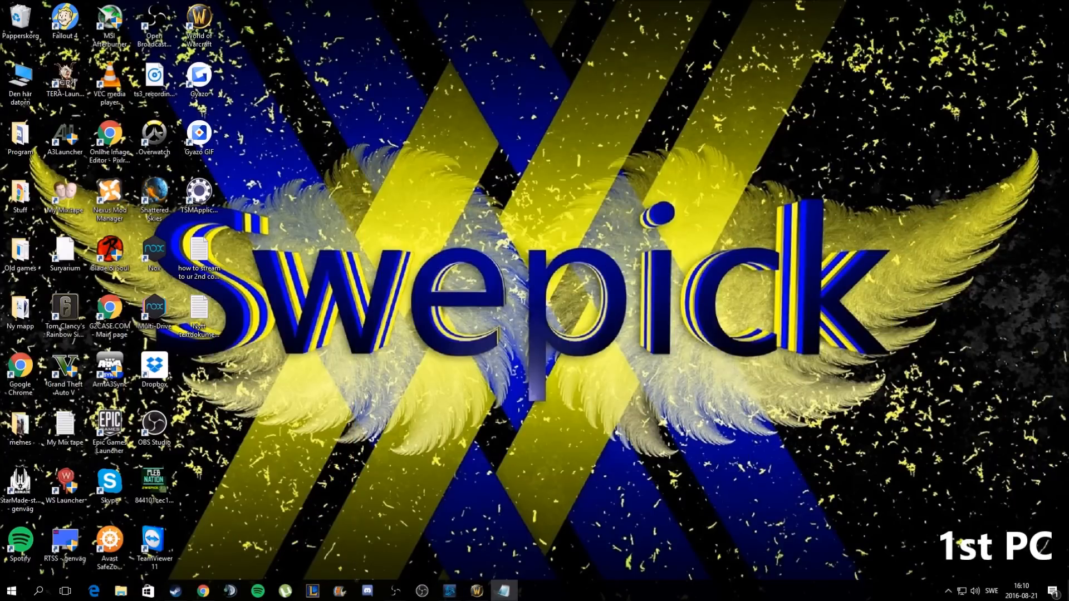
mouse_move(931, 582)
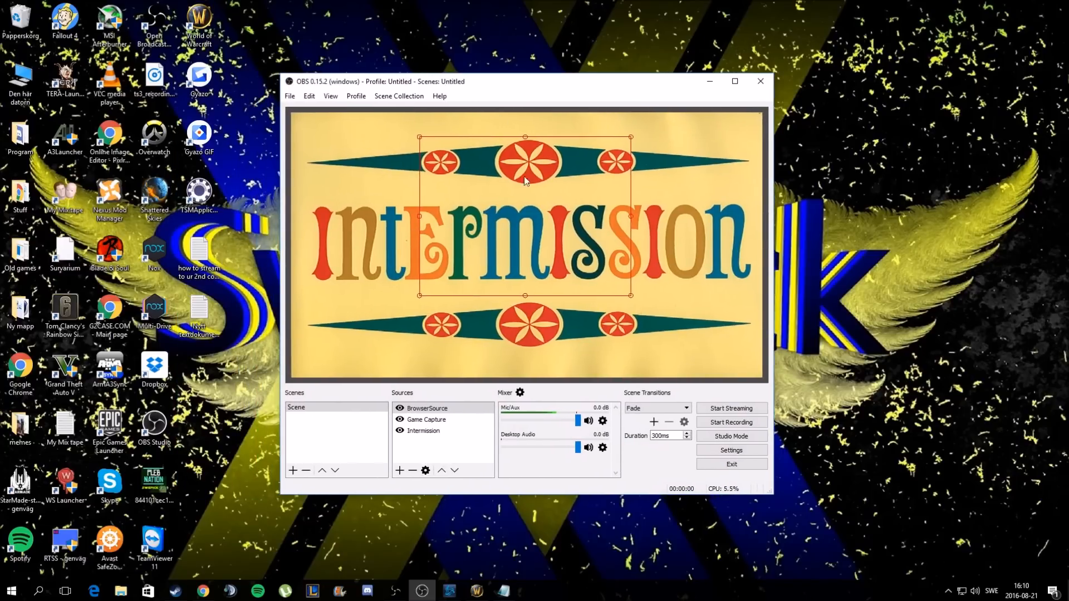
left_click(730, 449)
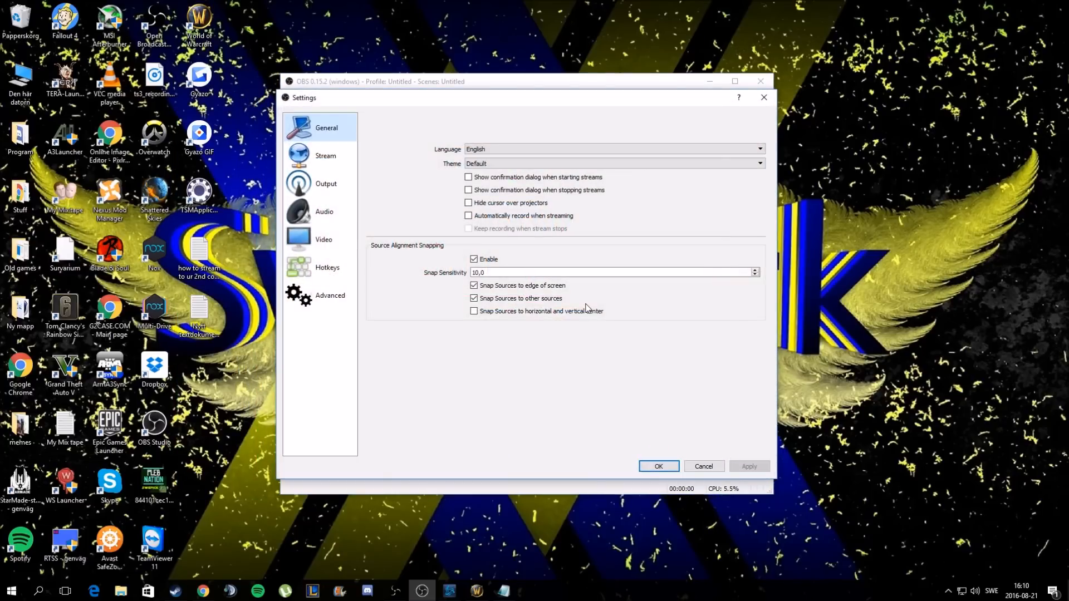
left_click(325, 156)
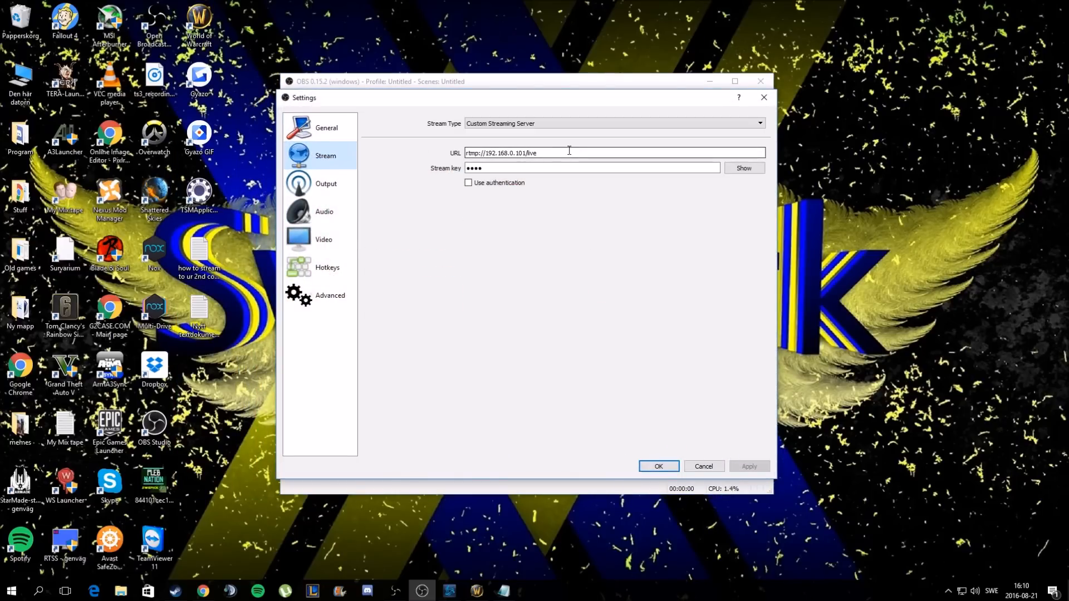
triple_click(614, 153)
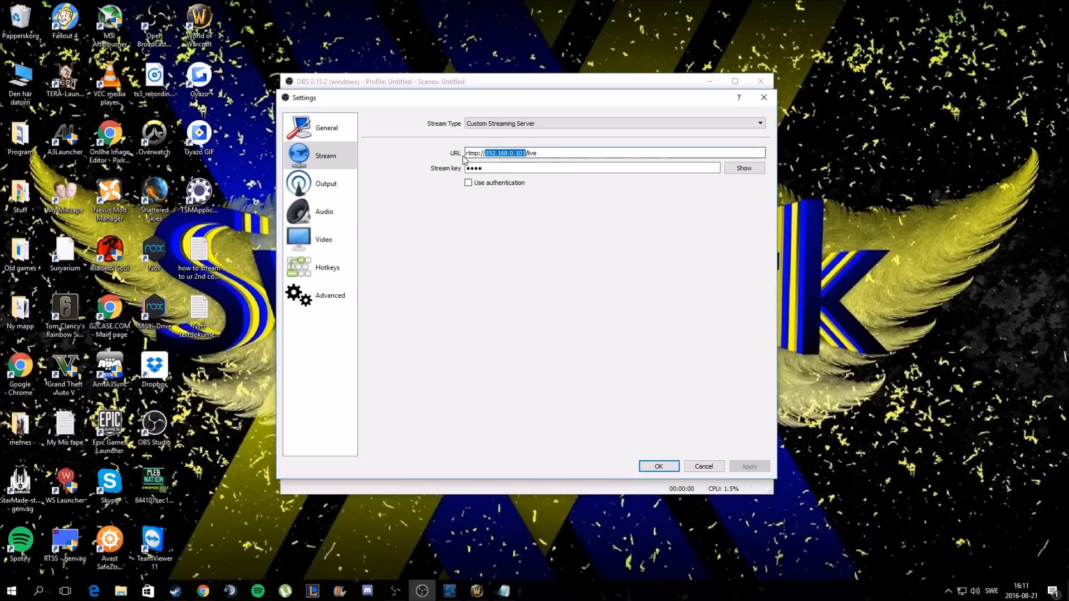
left_click(539, 153)
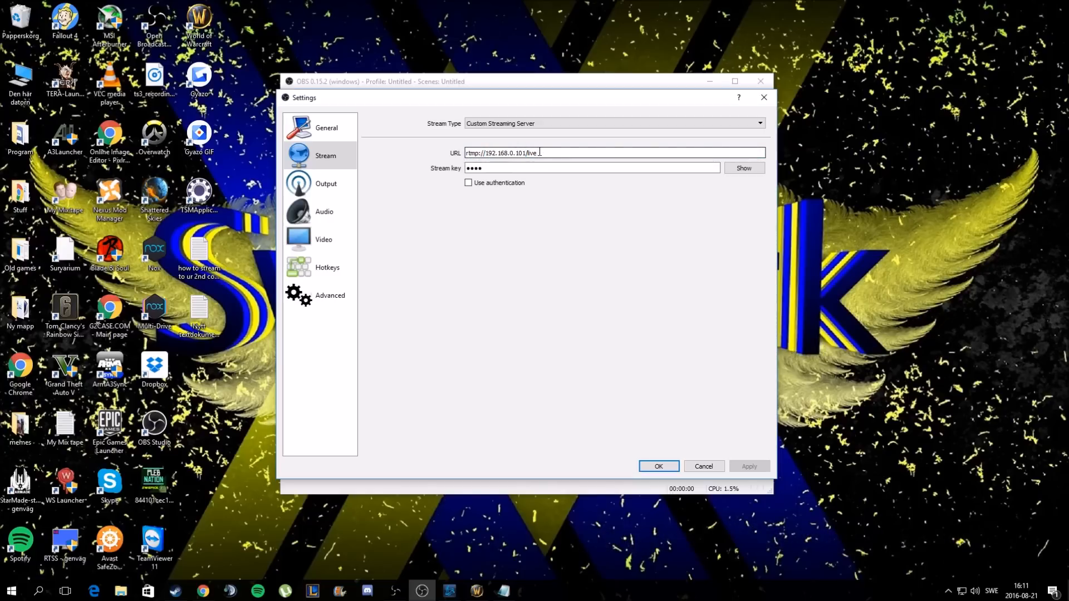
double_click(524, 152)
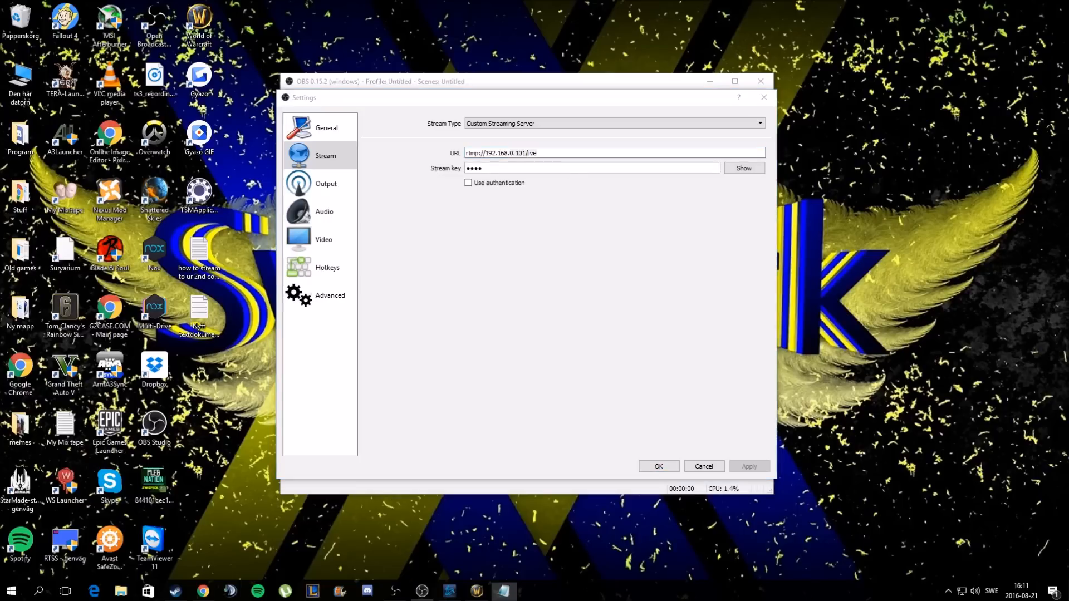
mouse_move(734, 187)
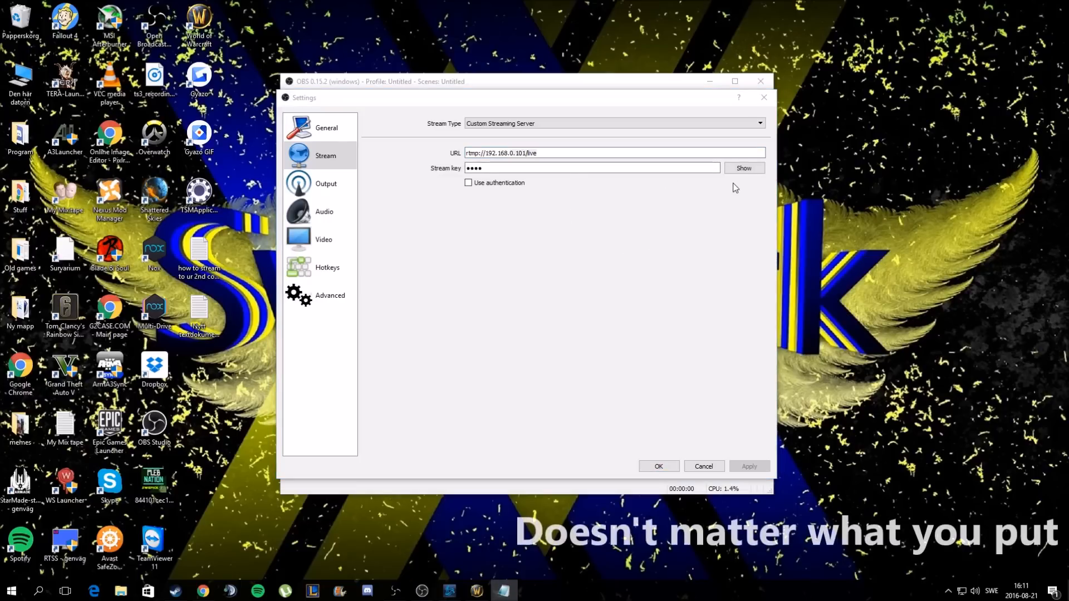
left_click(743, 169)
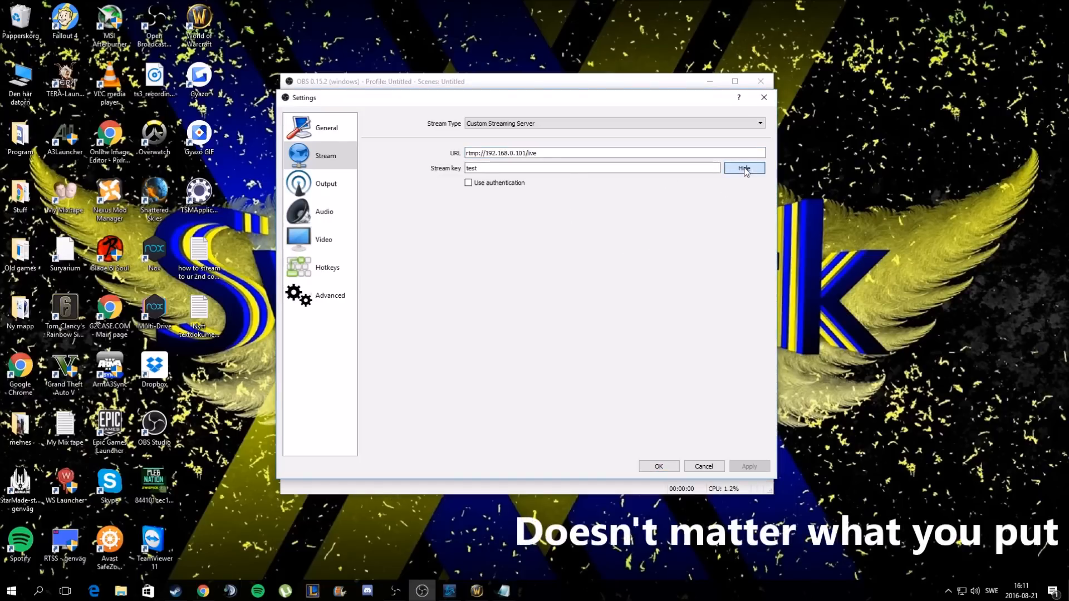
left_click(744, 168)
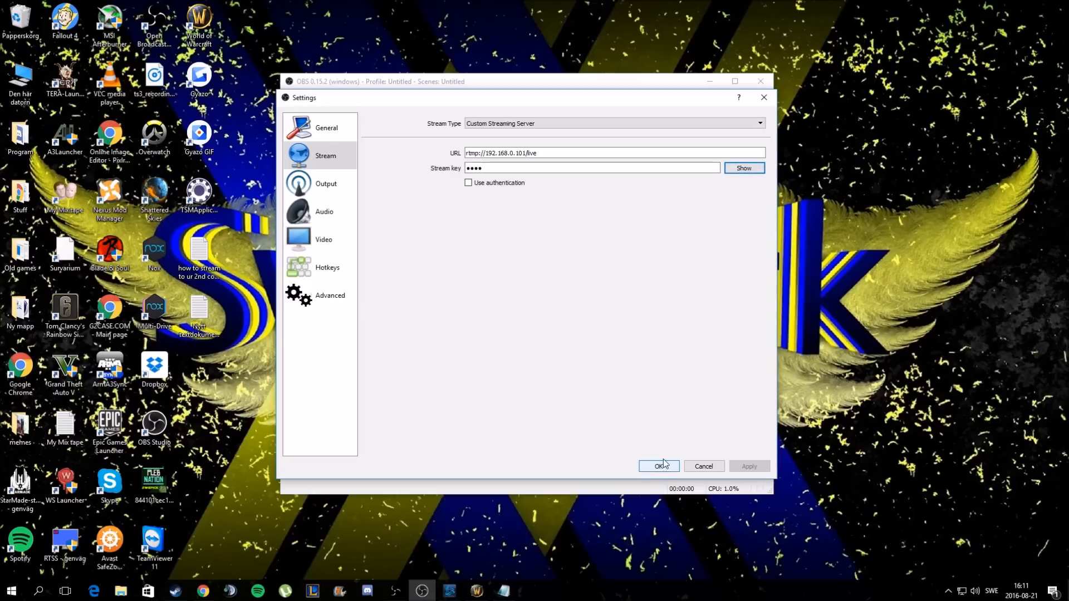
left_click(658, 467)
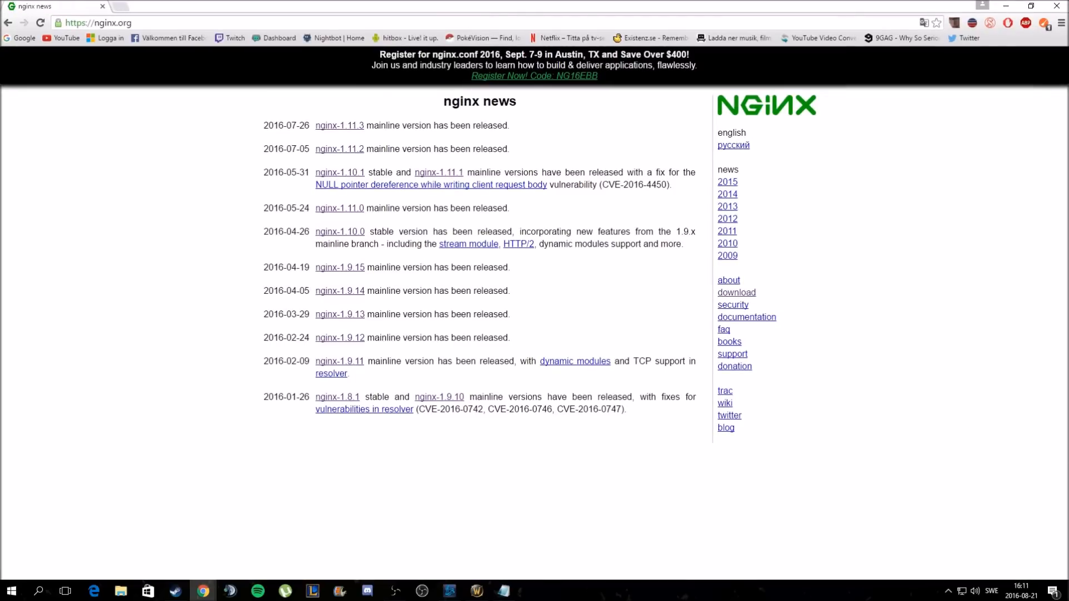
Step: Close the nginx.org news page, returning to the desktop
left_click(1031, 7)
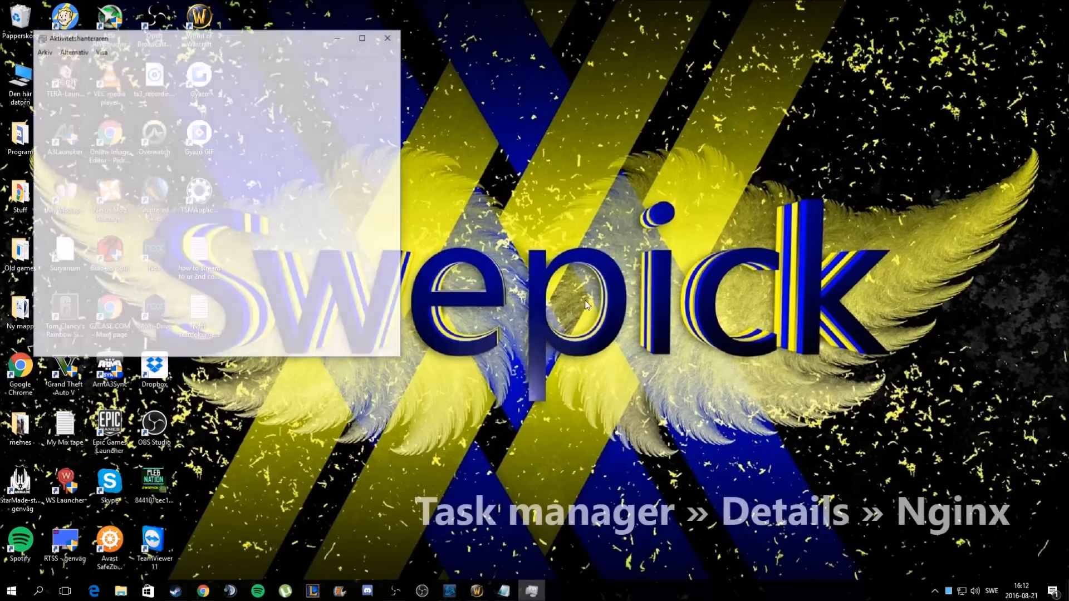
Step: Show Task Manager's detailed process list and check a running nginx.exe process
left_click(237, 65)
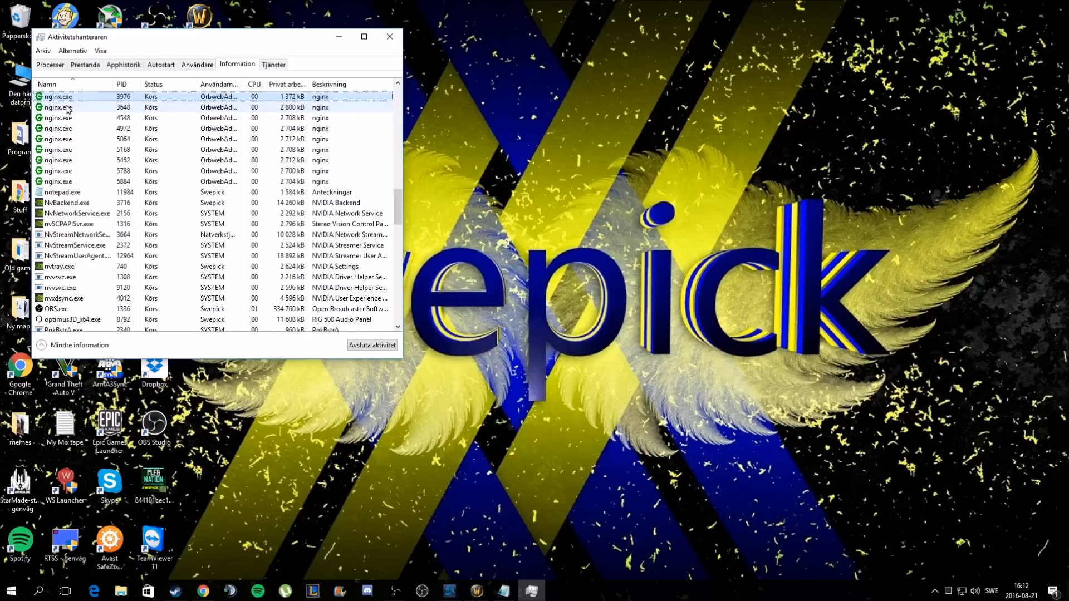
left_click(390, 36)
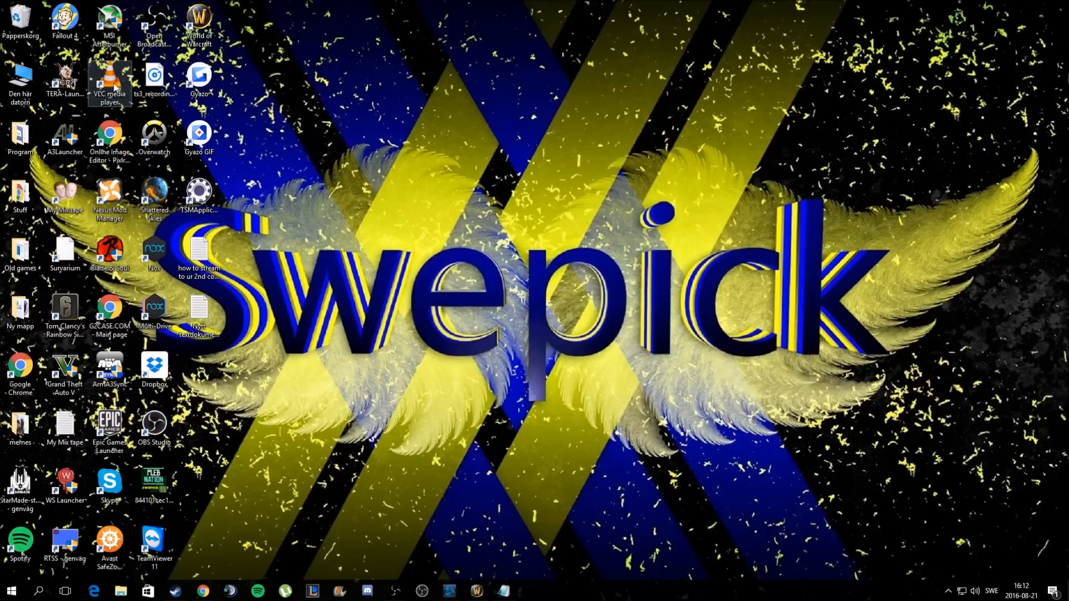
Step: Launch VLC and bring up Media > Open Network Stream
double_click(109, 77)
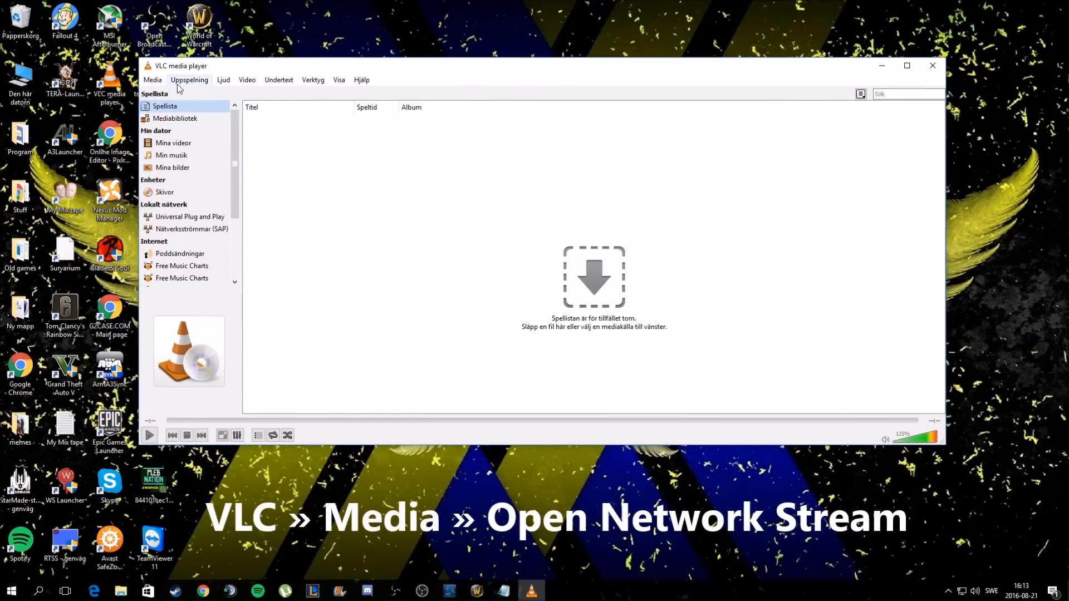
left_click(152, 80)
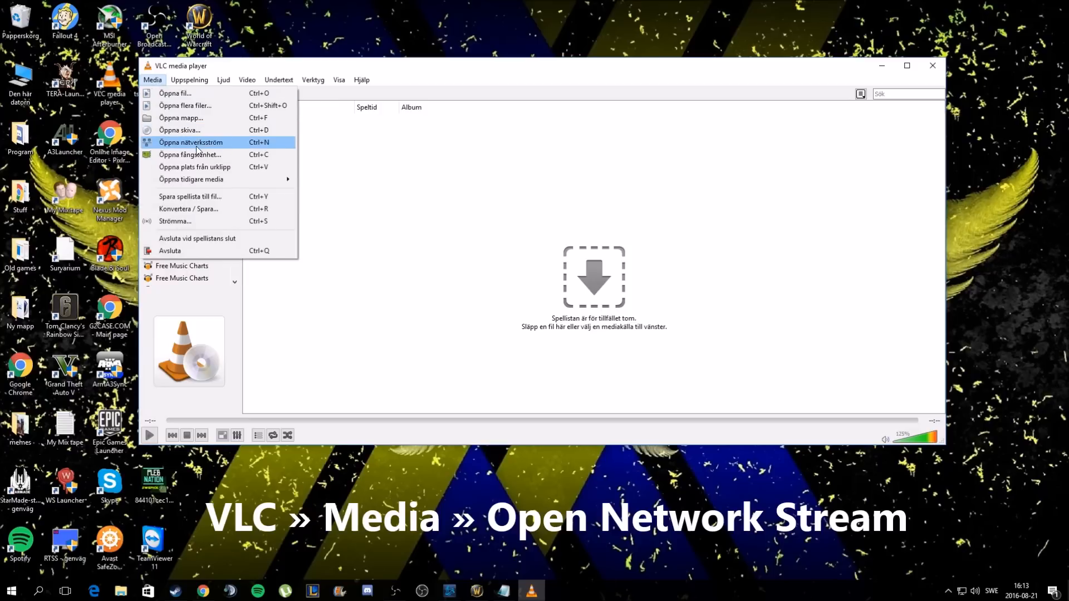
left_click(190, 142)
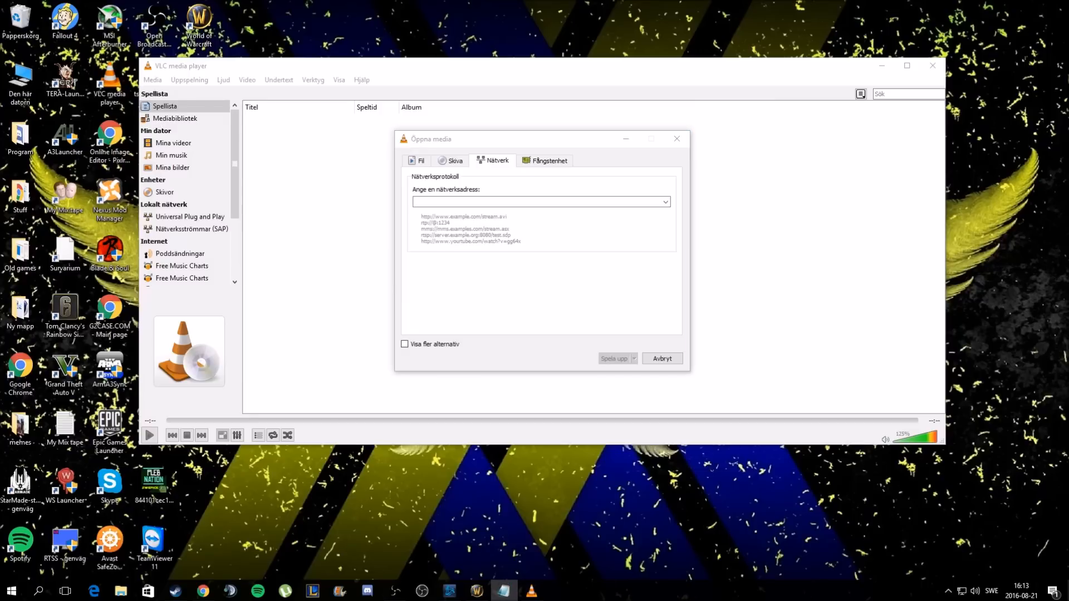
Step: Enter rtmp://192.xxx.x.x/live/test as the network stream address
type("rtmp://192.xxx.x.x/live/test")
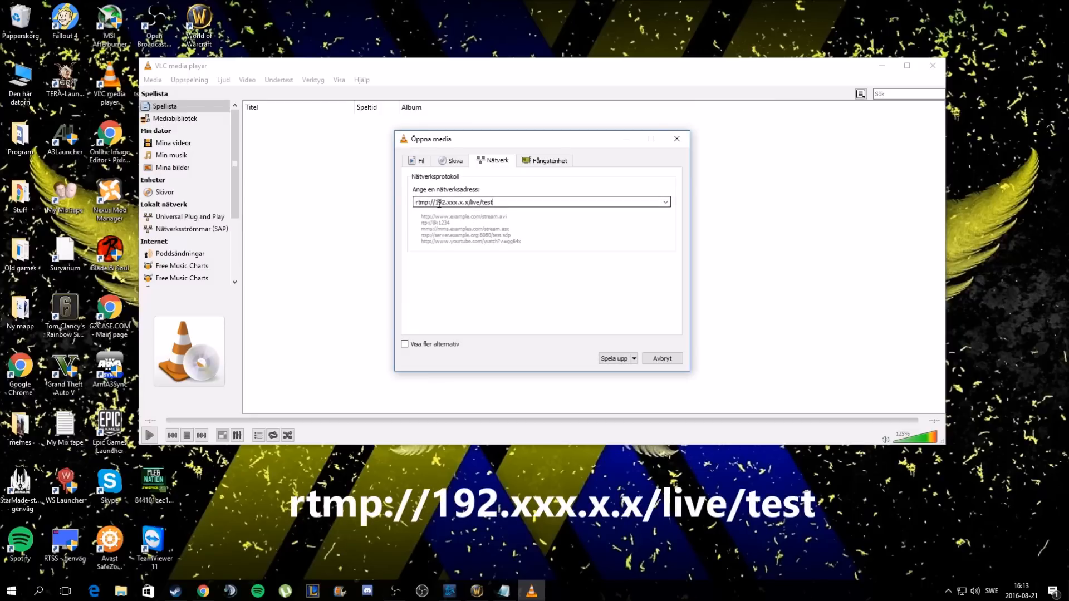
double_click(443, 202)
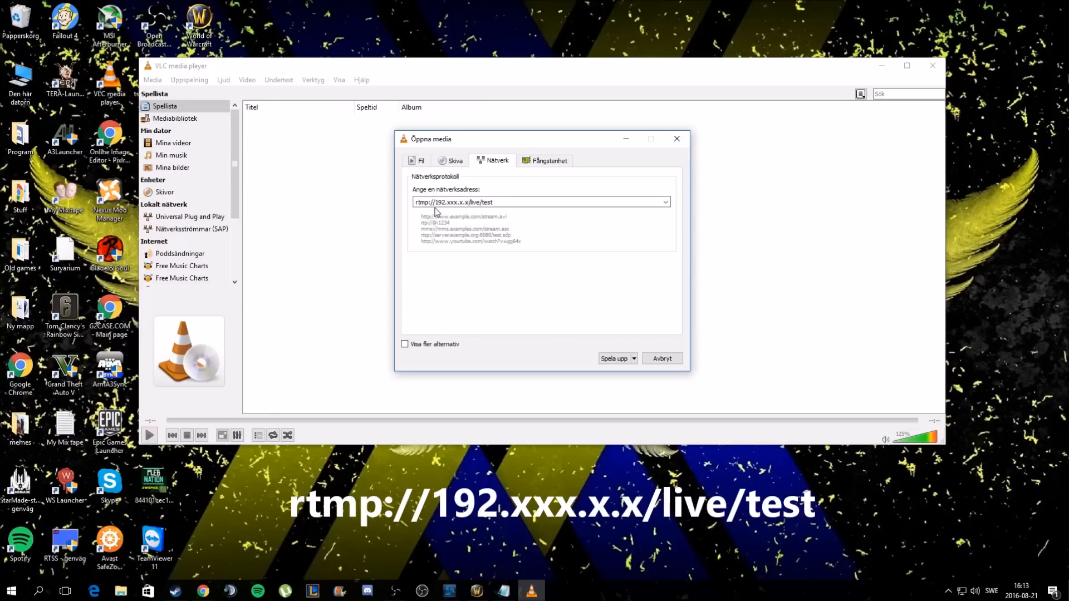
mouse_move(495, 216)
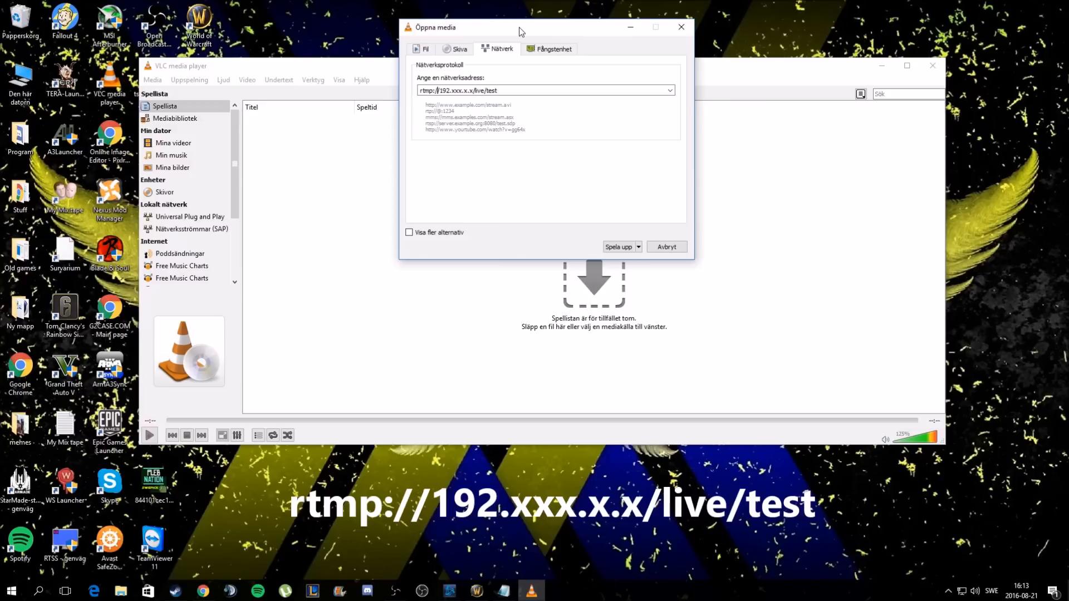
mouse_move(602, 80)
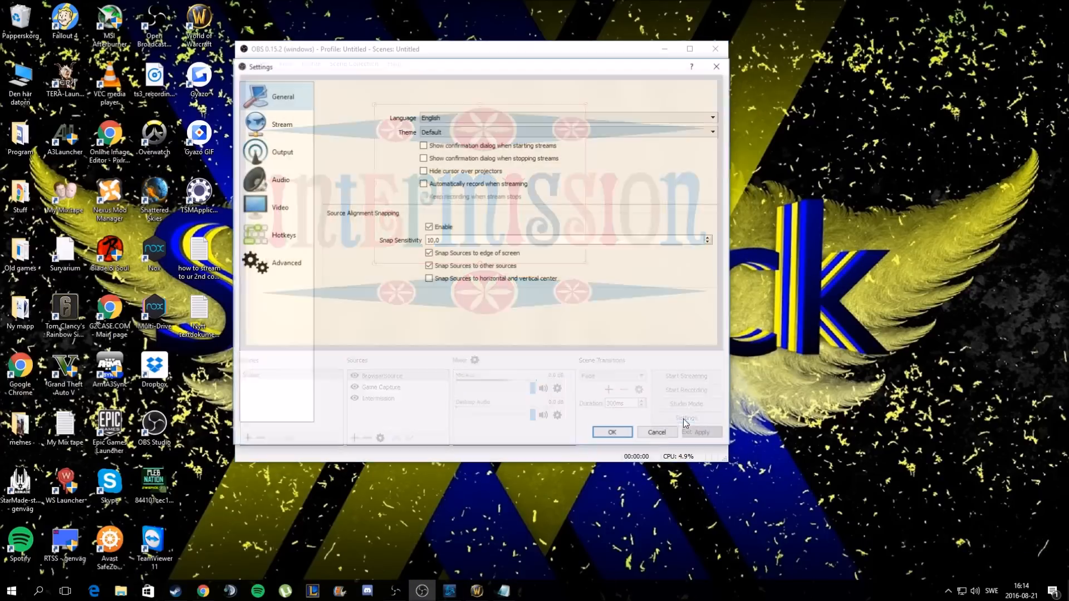
Step: Set output to 50000 video bitrate with the Hardware (NVENC) encoder and confirm
left_click(281, 150)
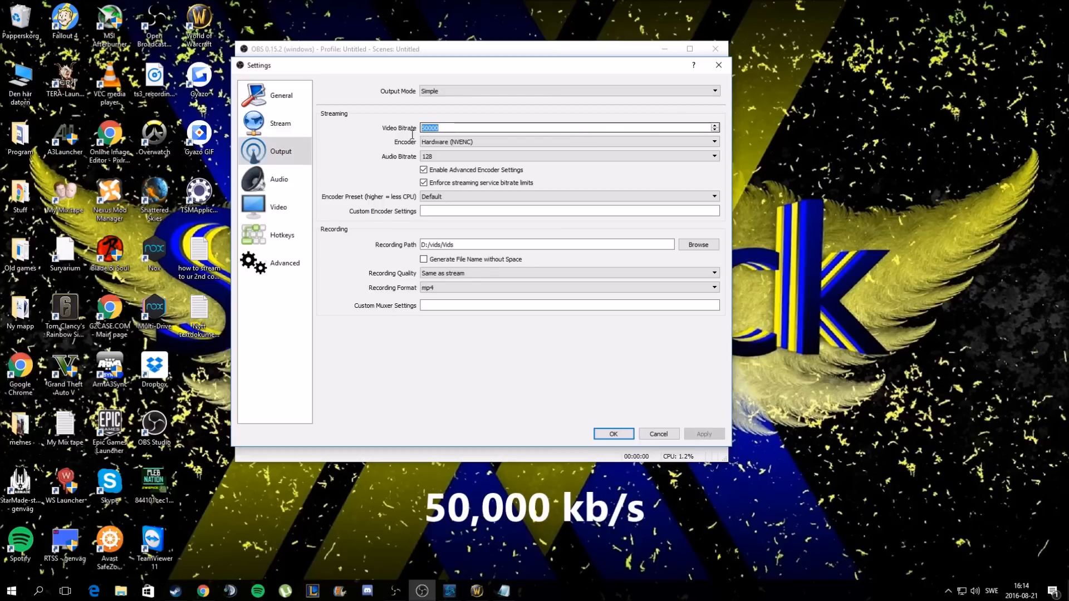
mouse_move(372, 134)
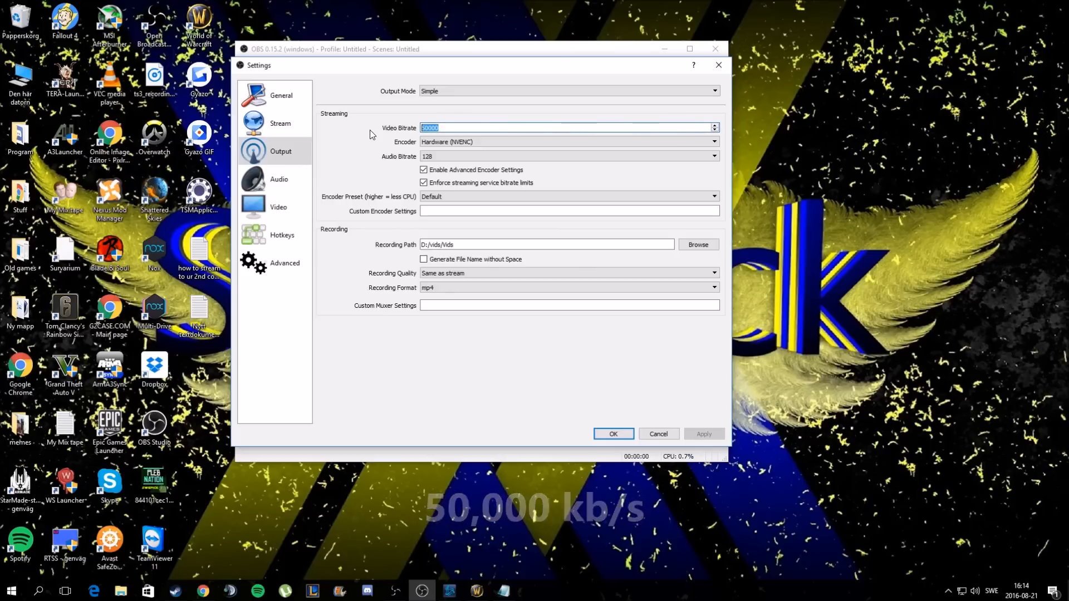
mouse_move(840, 133)
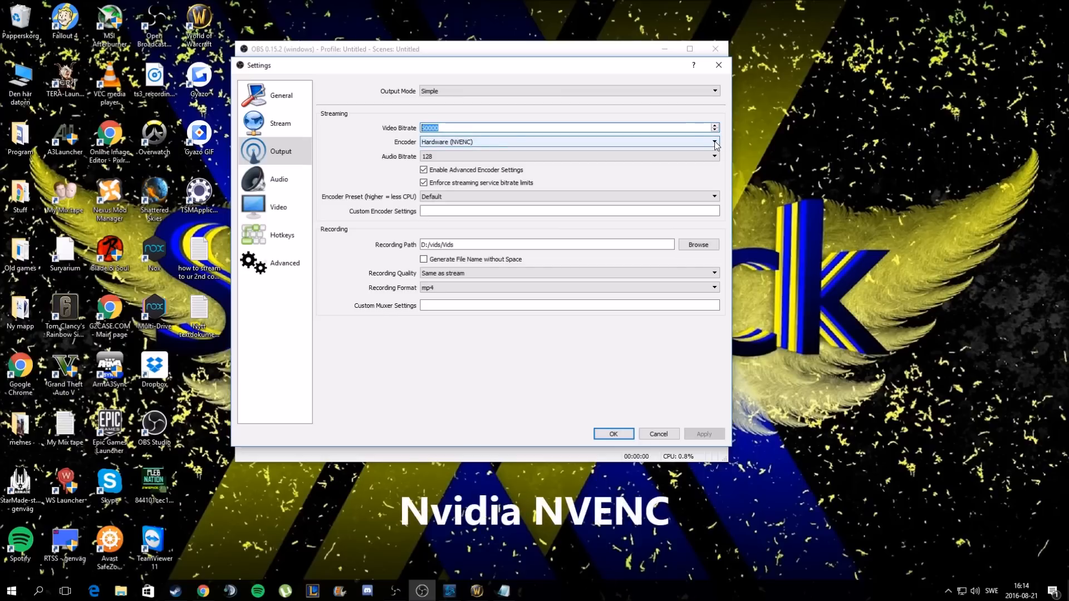
mouse_move(460, 143)
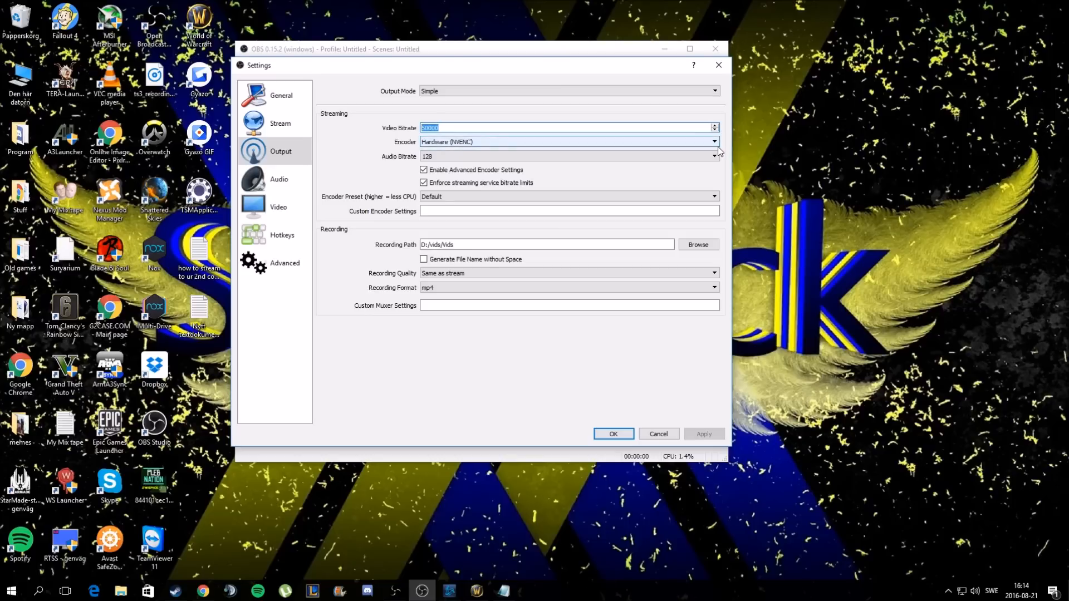
mouse_move(712, 151)
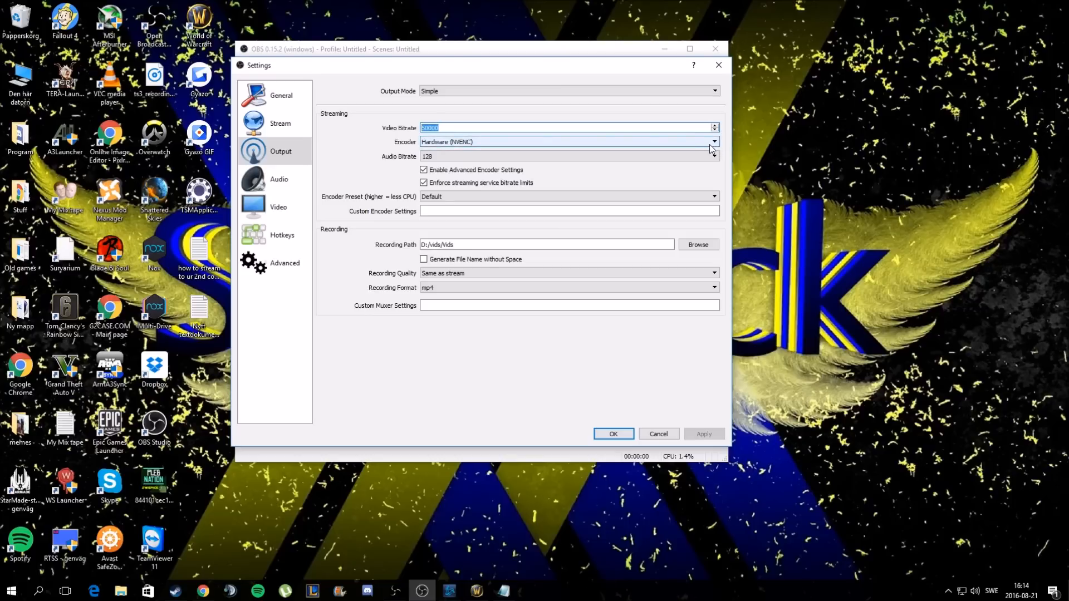
mouse_move(525, 151)
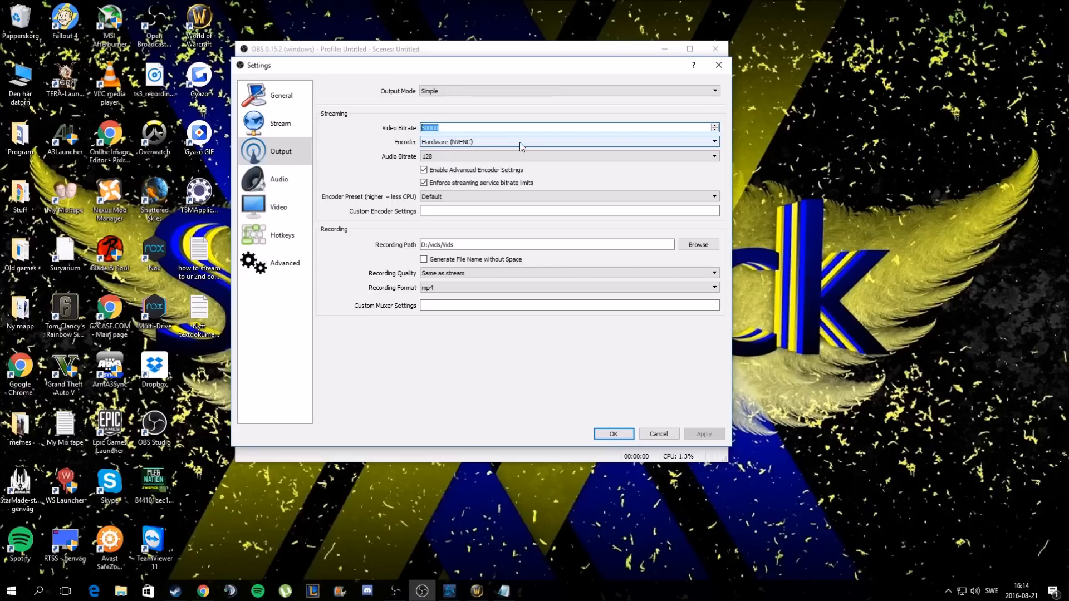
mouse_move(550, 141)
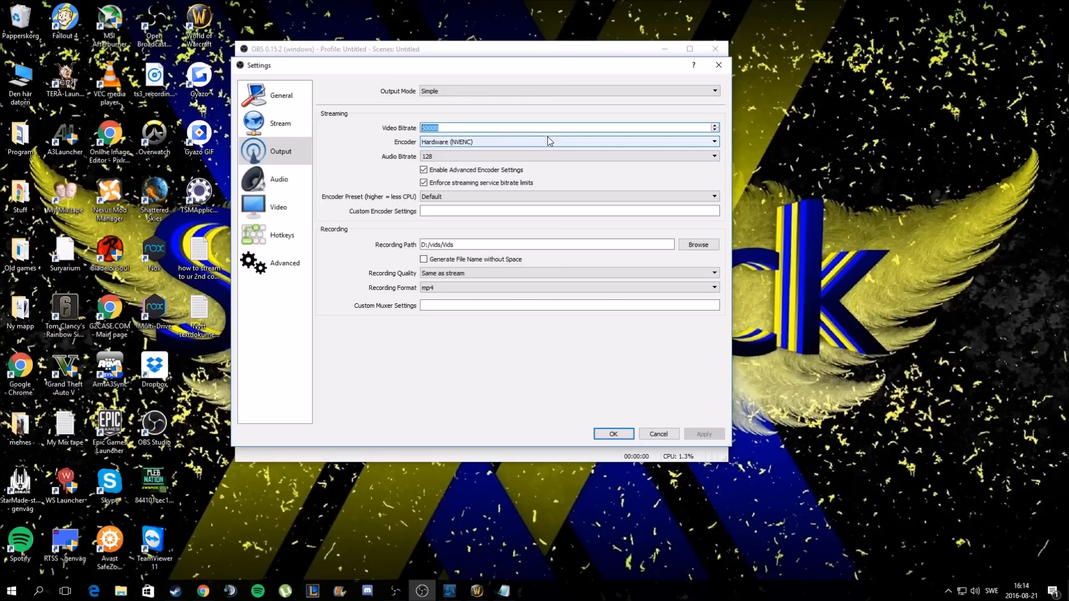
mouse_move(490, 141)
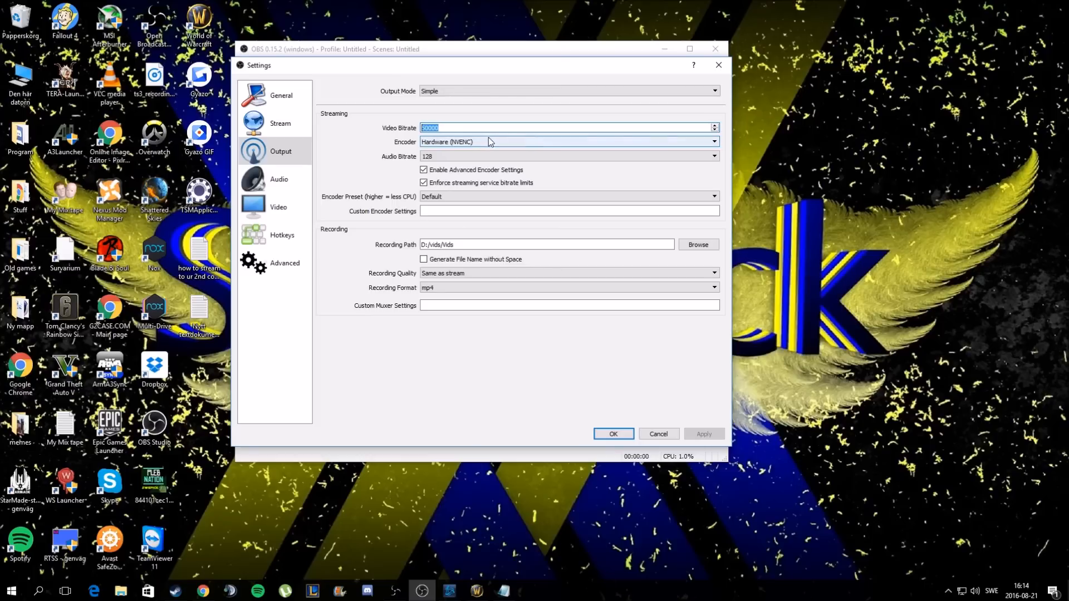
mouse_move(479, 144)
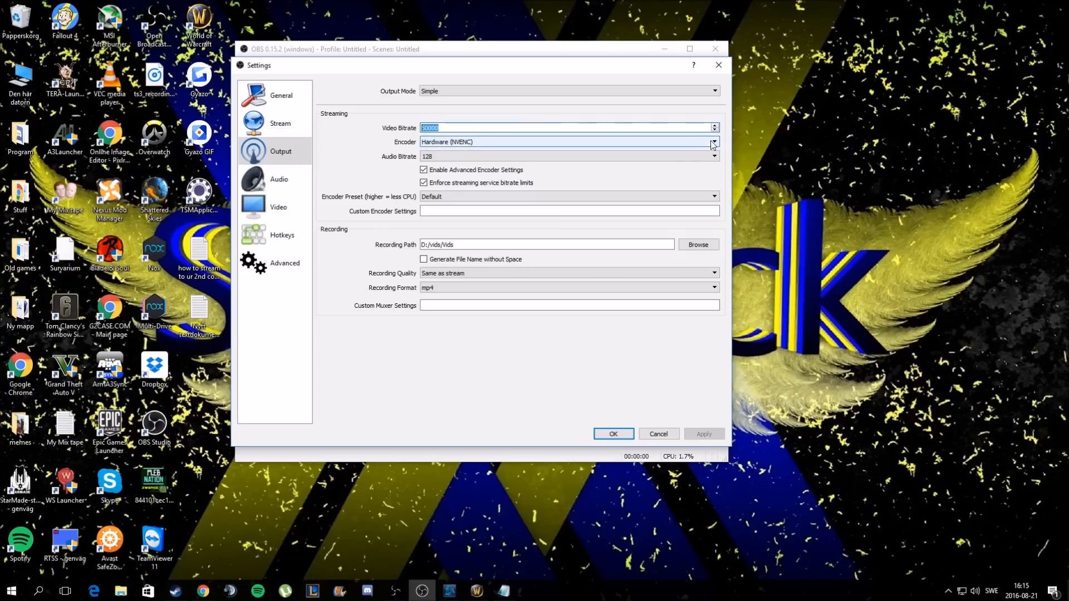
mouse_move(452, 145)
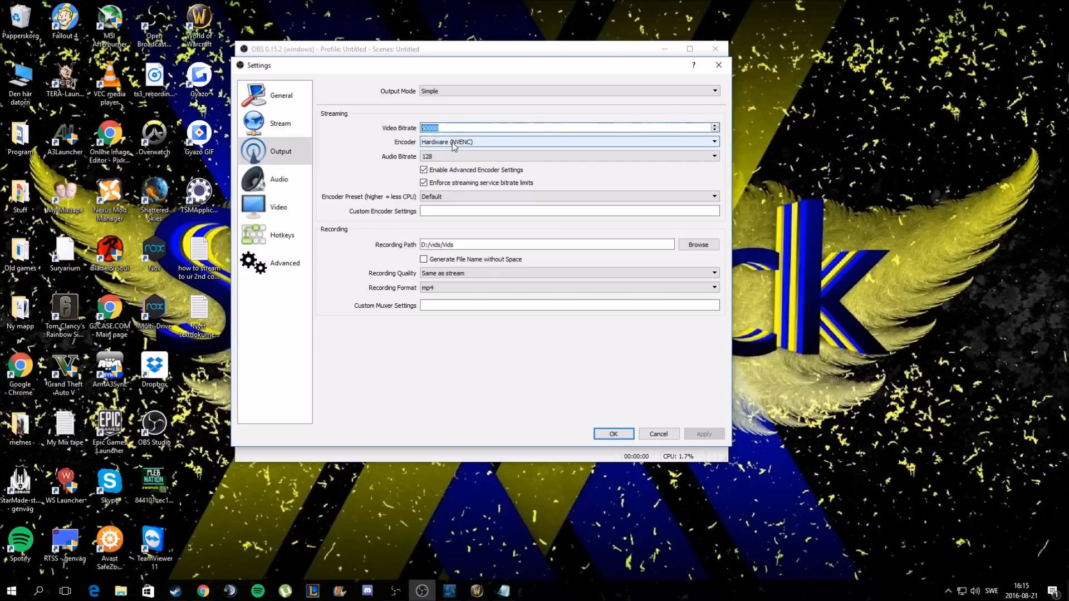
left_click(612, 433)
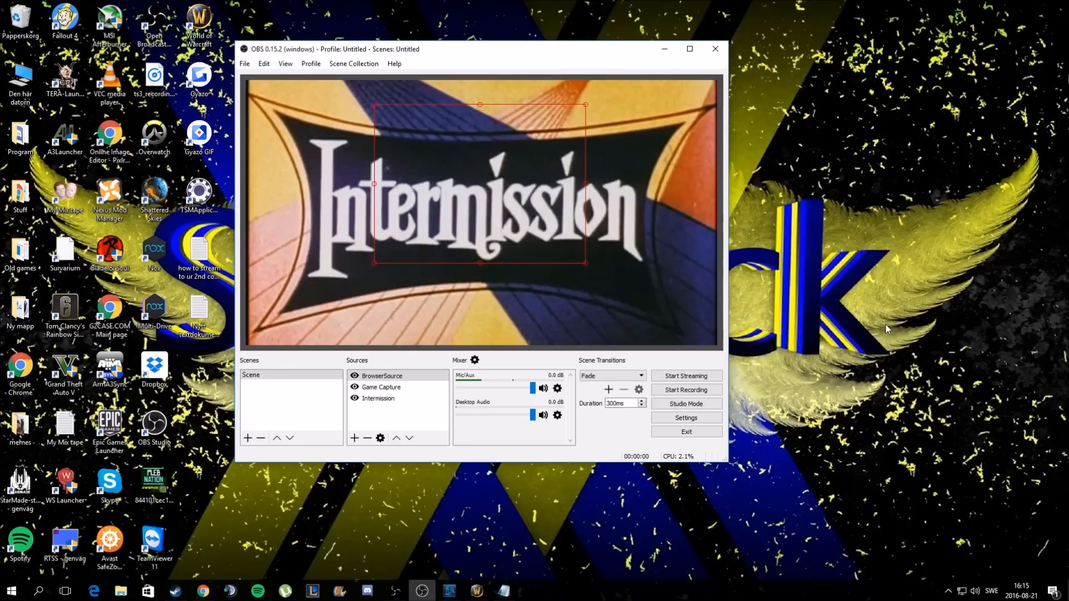
mouse_move(768, 114)
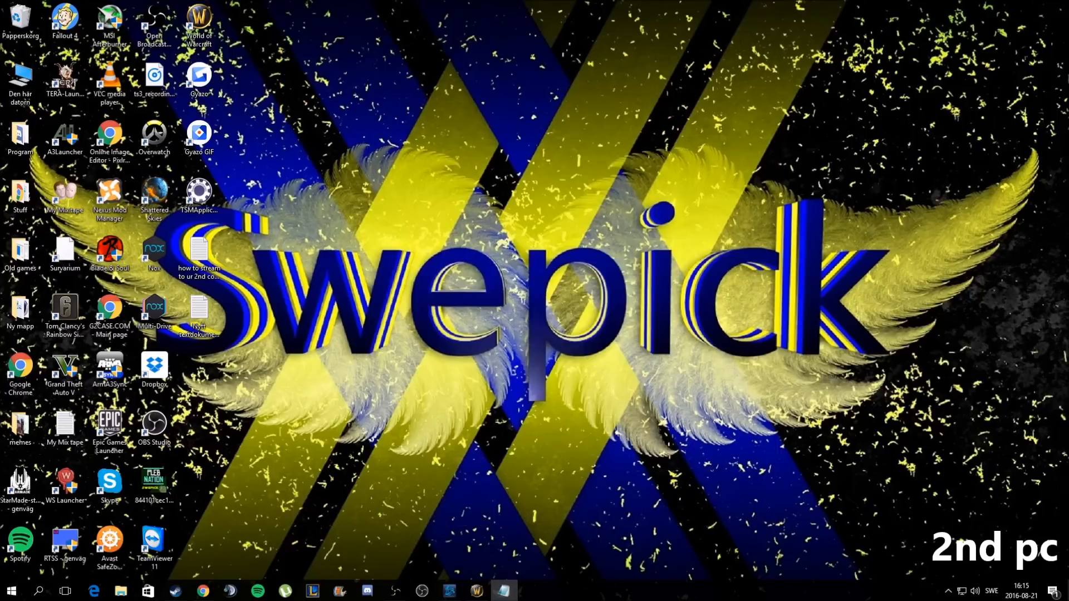
mouse_move(813, 193)
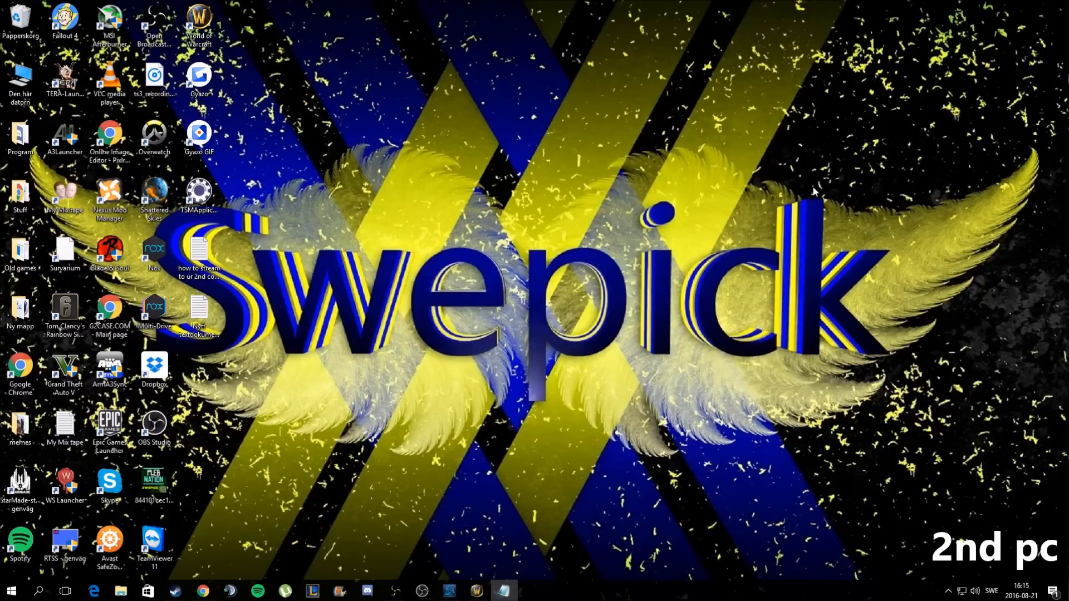
mouse_move(460, 596)
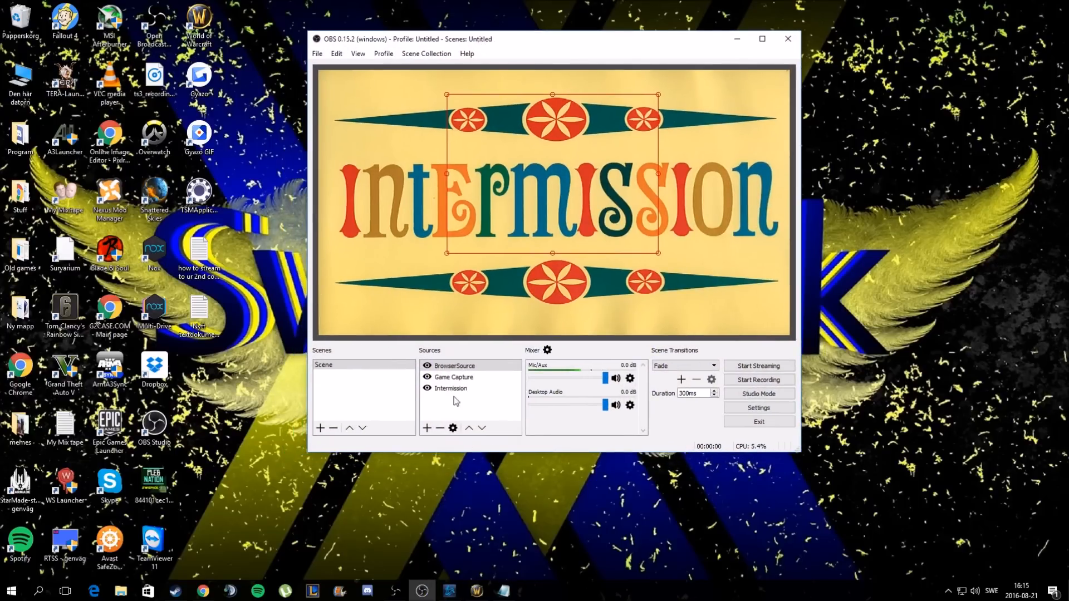
Step: Set the streaming video bitrate to 3500 in Output settings and confirm with OK
left_click(758, 408)
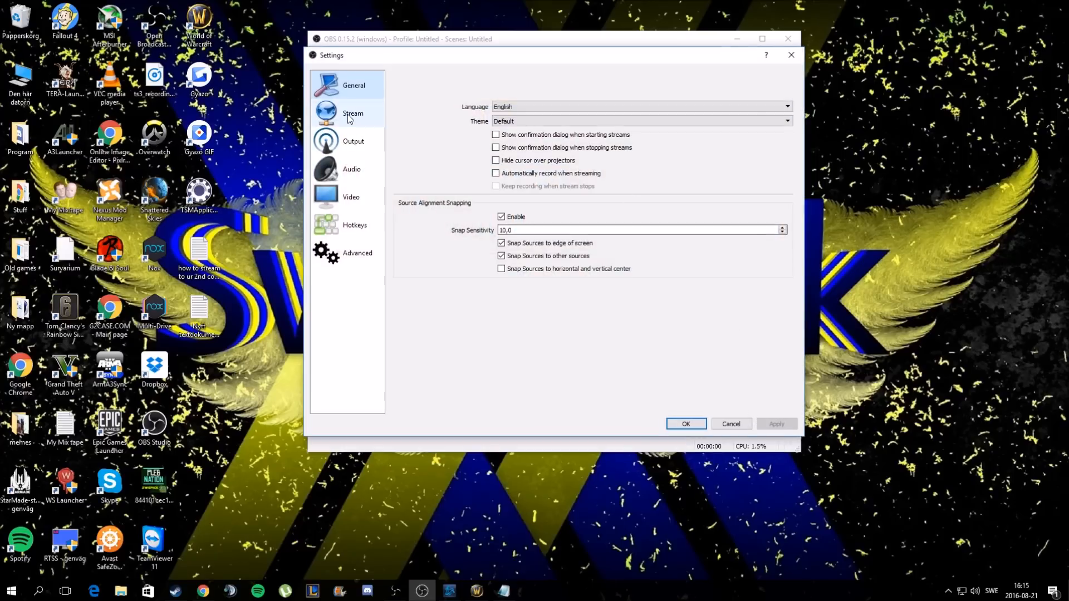
left_click(353, 141)
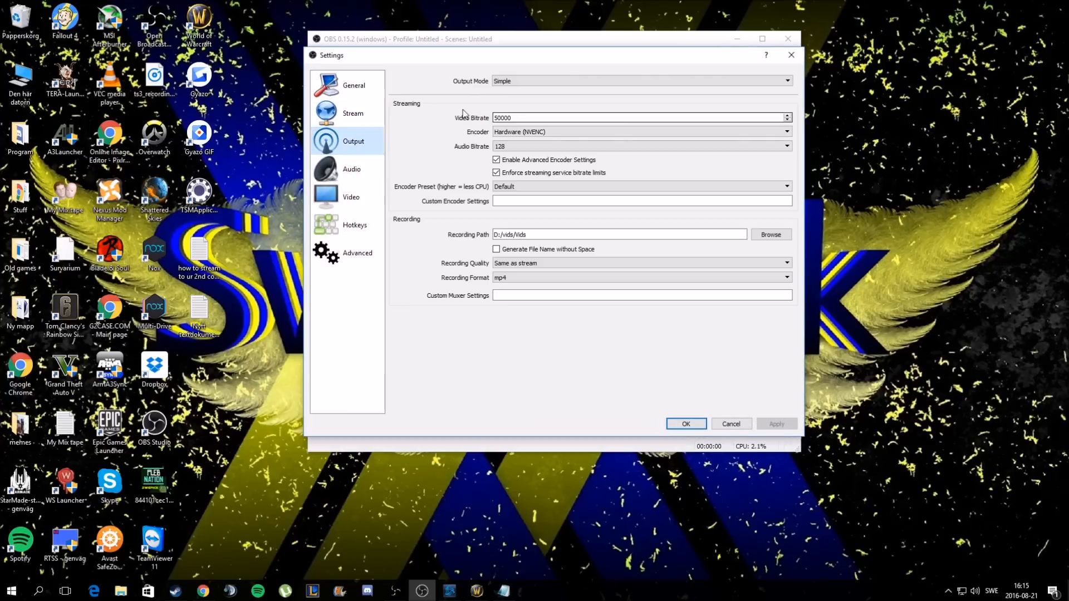
triple_click(641, 117)
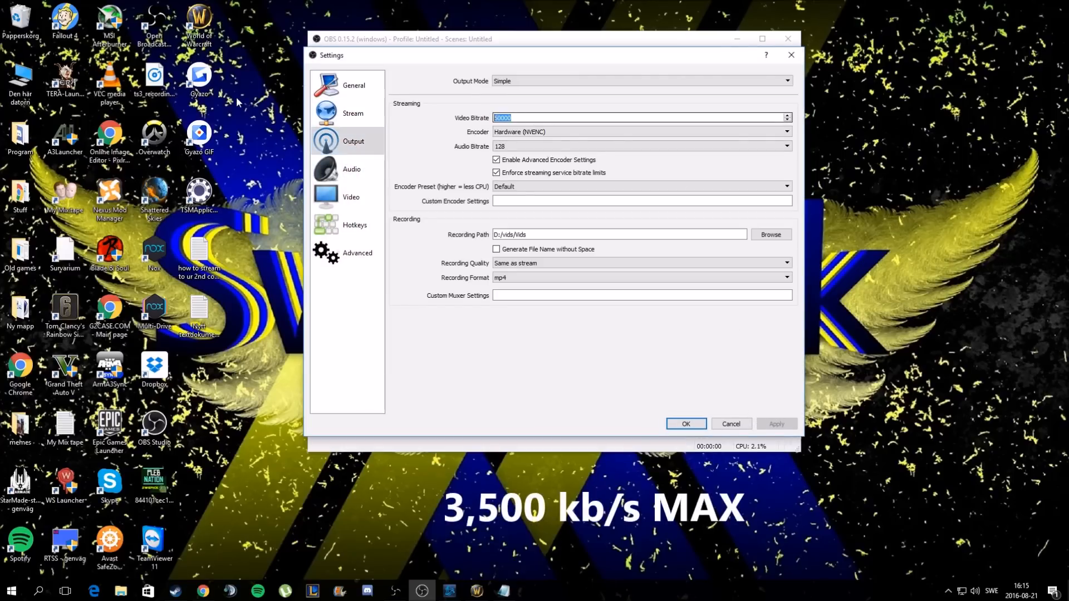
type("3500")
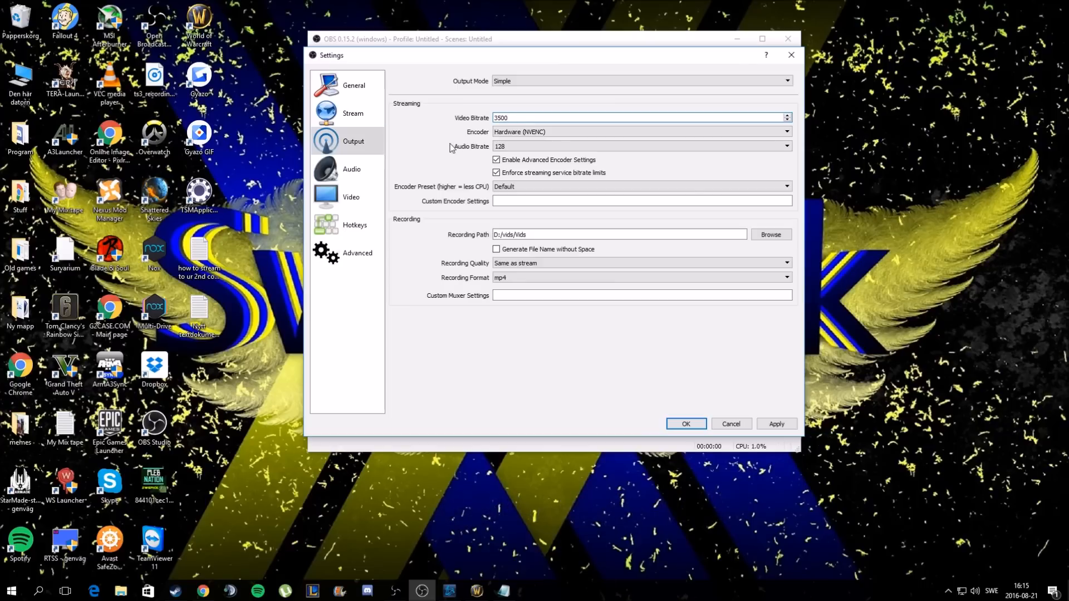
mouse_move(452, 148)
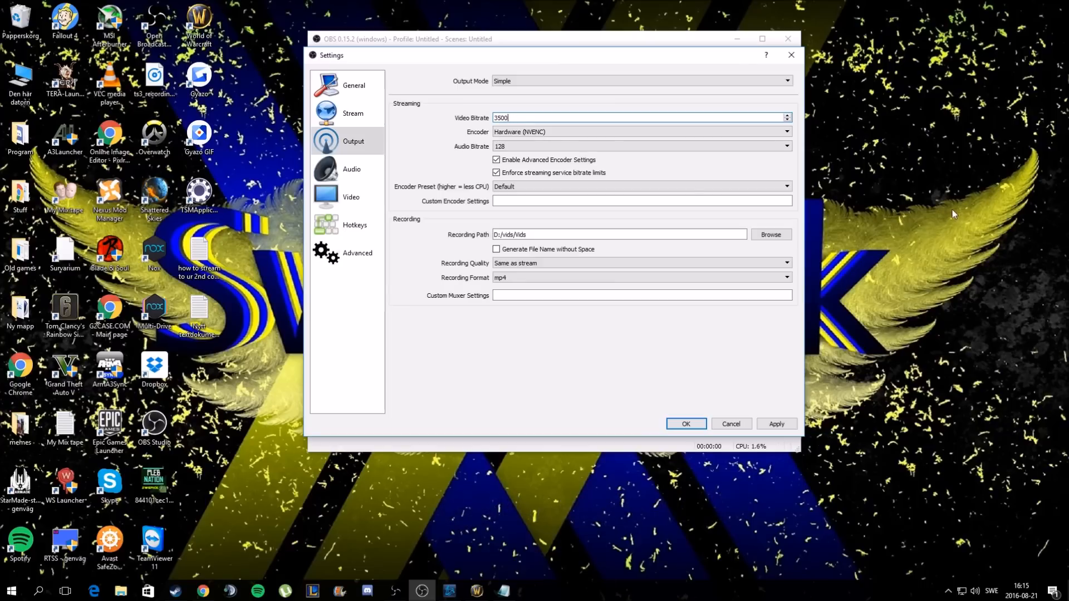
mouse_move(928, 219)
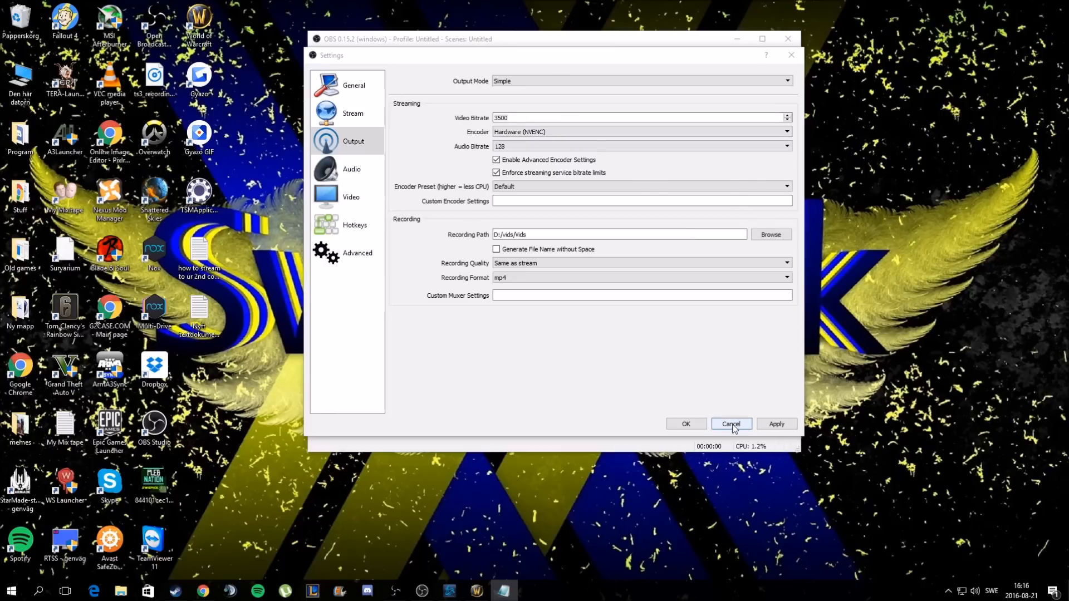
left_click(731, 423)
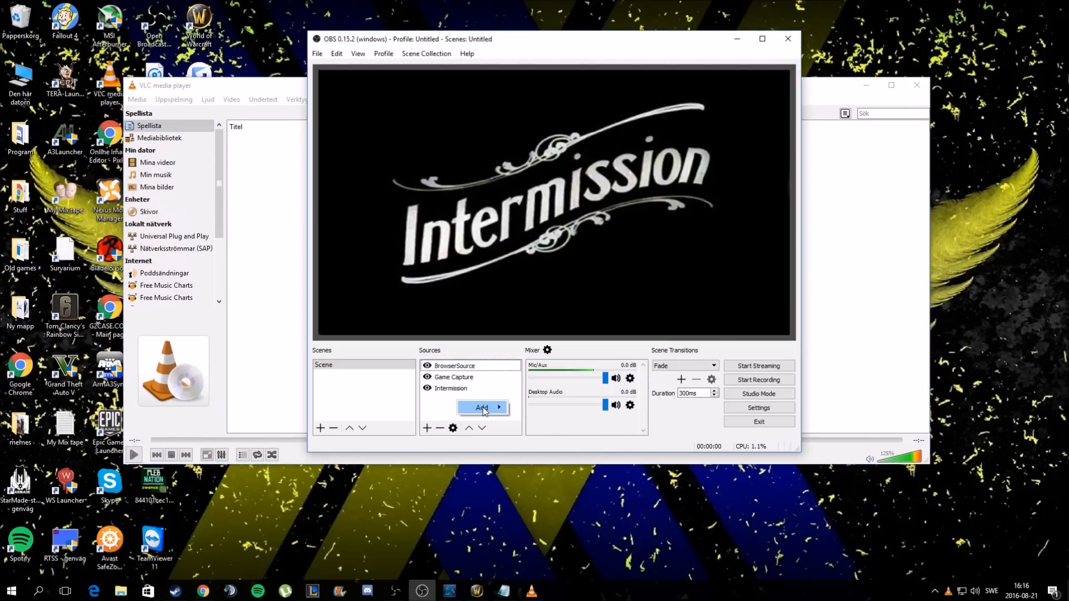
Step: Show the Add source list, which includes VLC Video Source
left_click(481, 408)
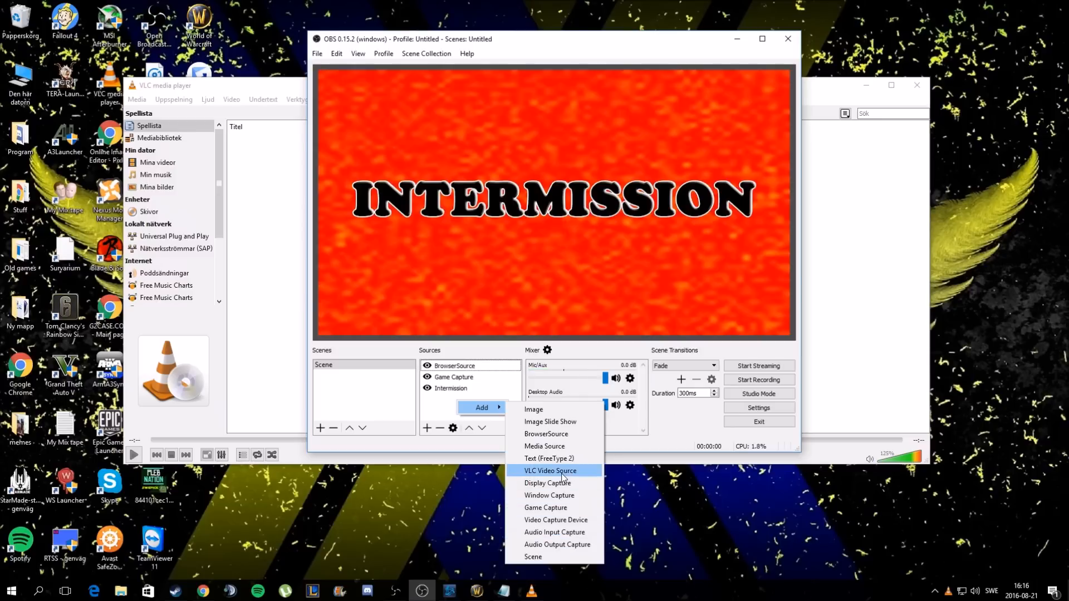
mouse_move(341, 414)
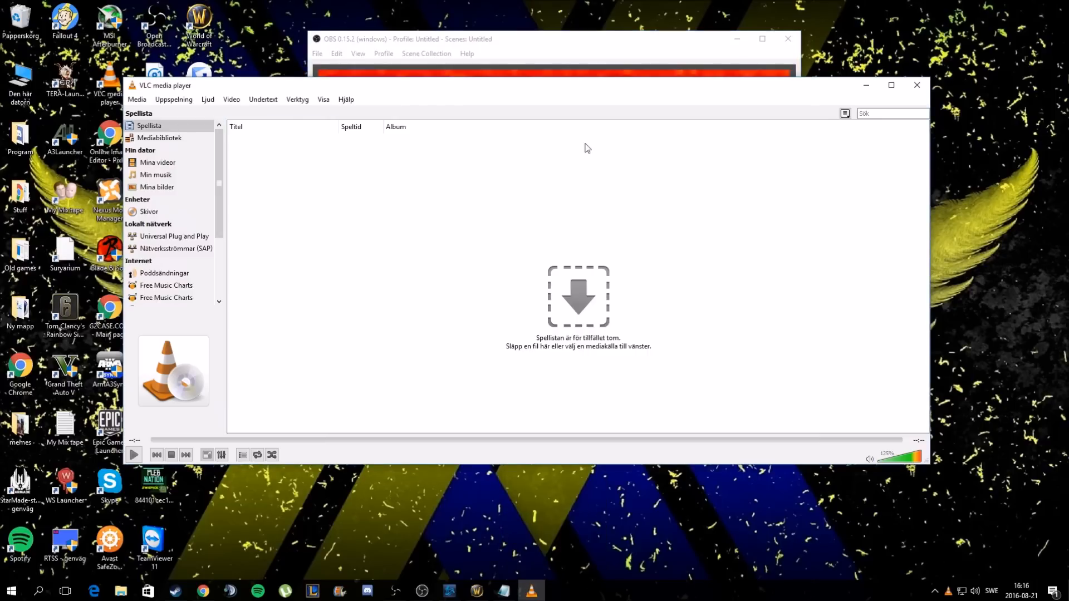
mouse_move(710, 209)
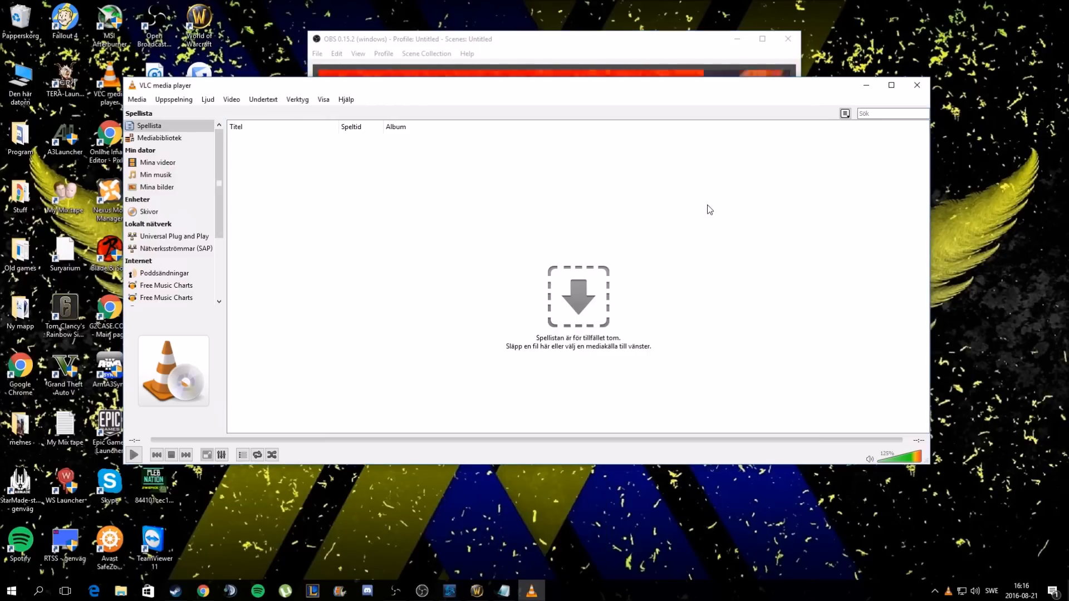